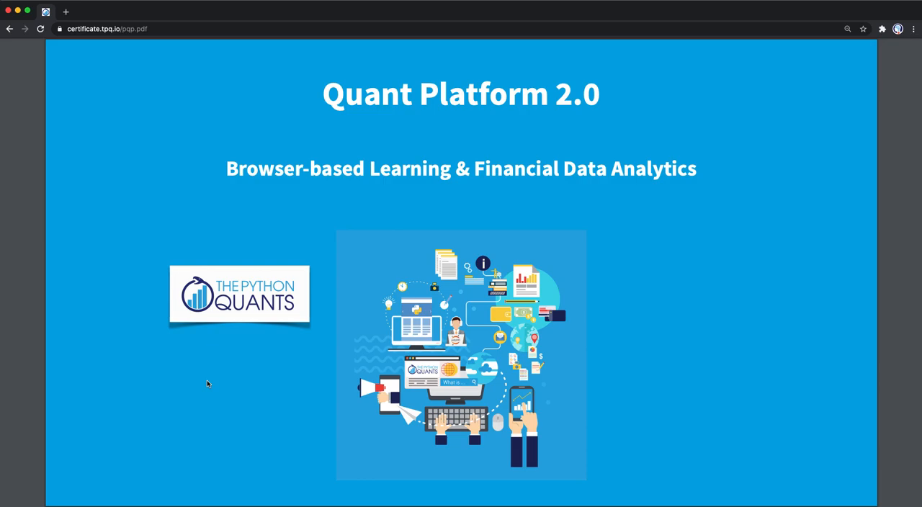
Scroll through the intro slide before reaching the prefilled login page.
scroll("down", 3)
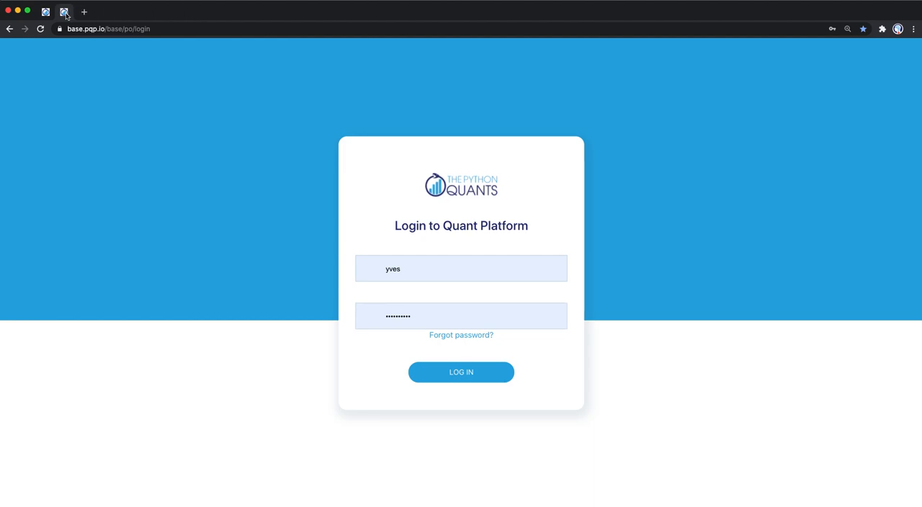
Log in, play the latest Automation and Deployment video and view the Latest Forum Posts.
left_click(461, 372)
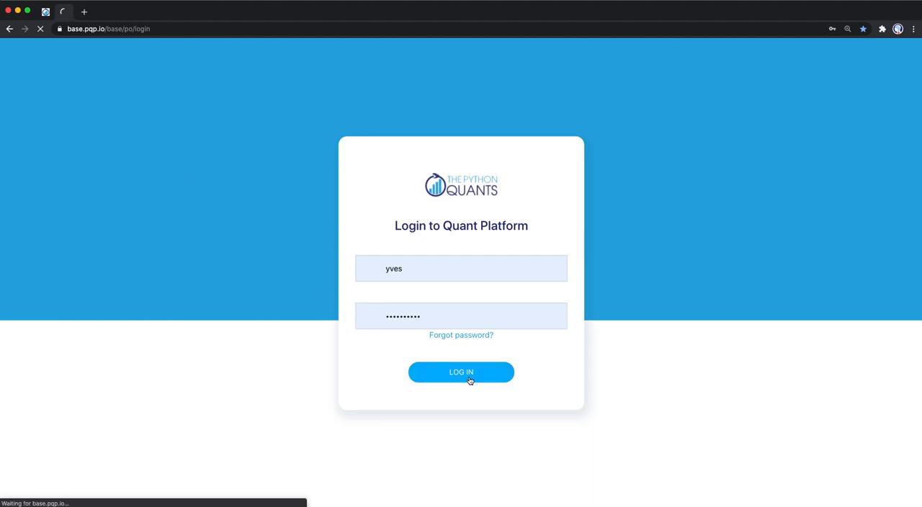
left_click(461, 372)
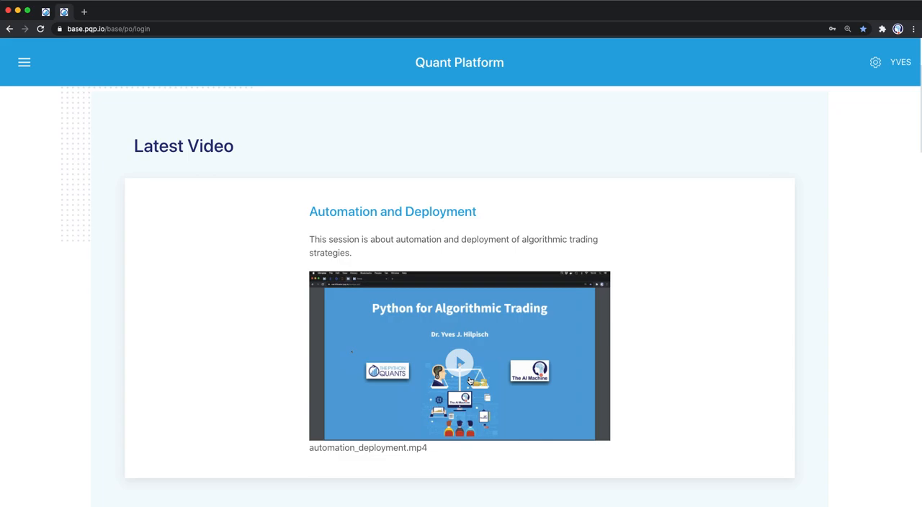
left_click(460, 362)
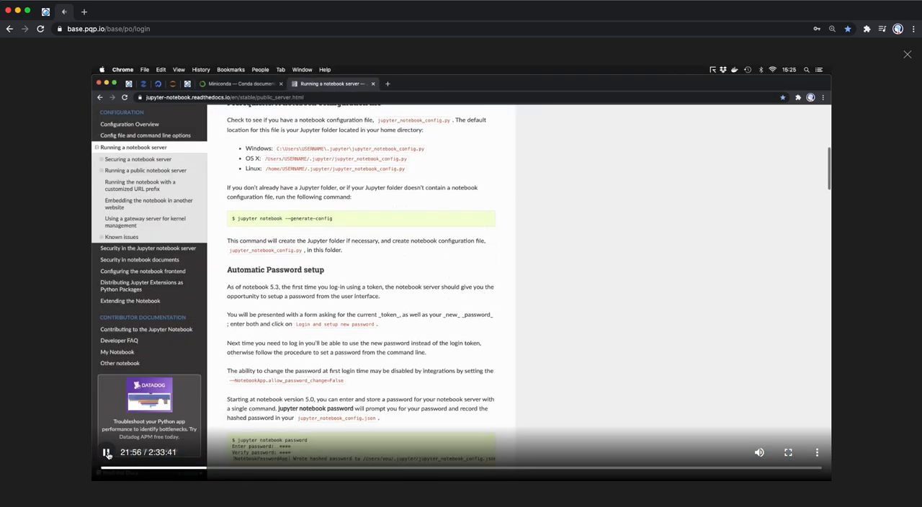
scroll("down", 3)
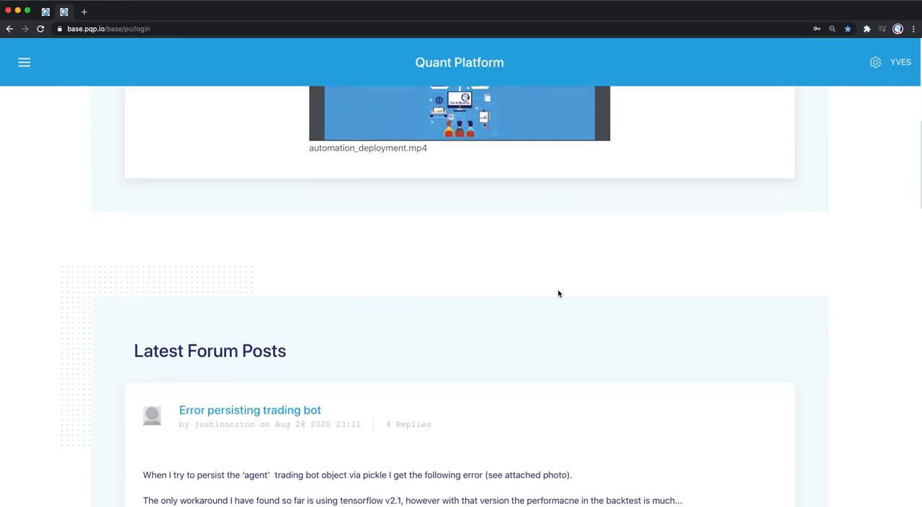
scroll("down", 3)
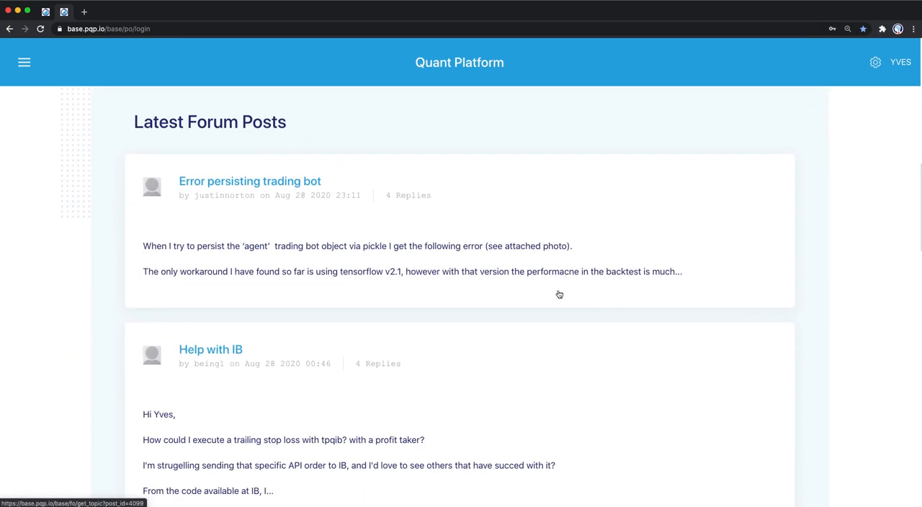
mouse_move(271, 184)
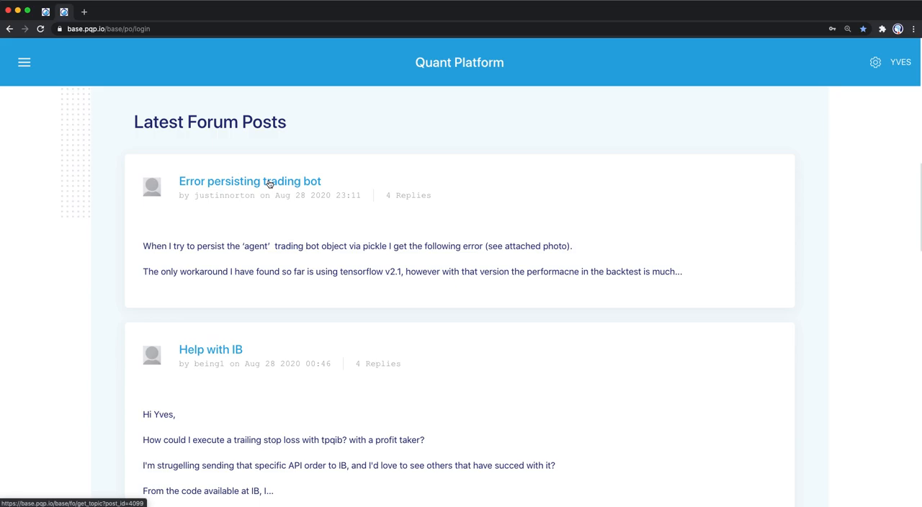
Read the 'Error persisting trading bot' thread about pickling the agent.
left_click(249, 180)
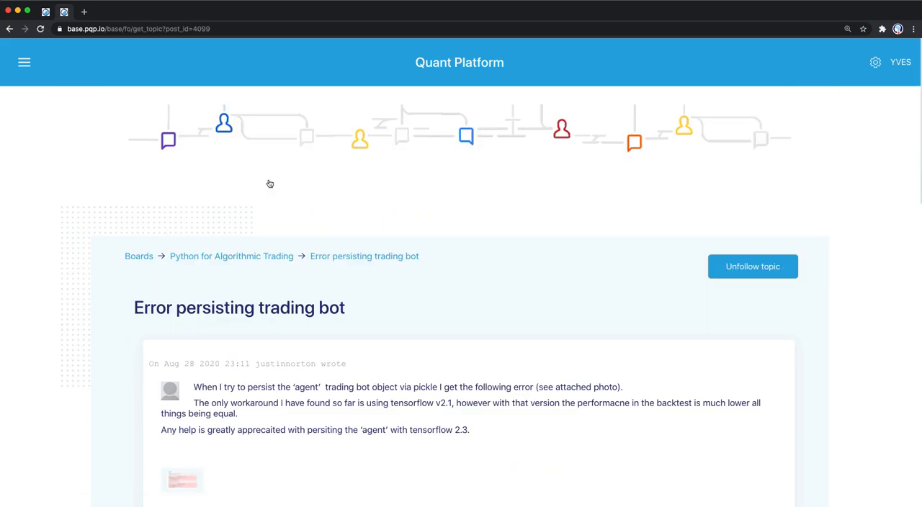
scroll("down", 3)
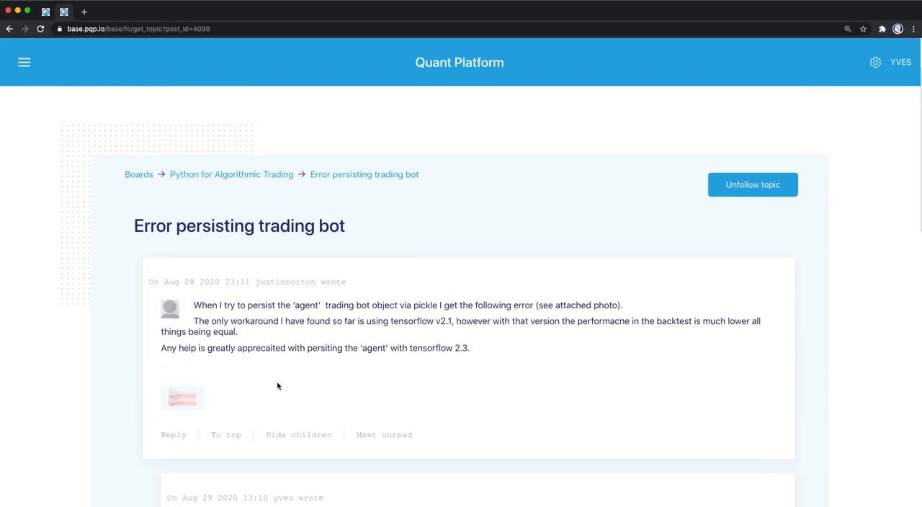
scroll("down", 3)
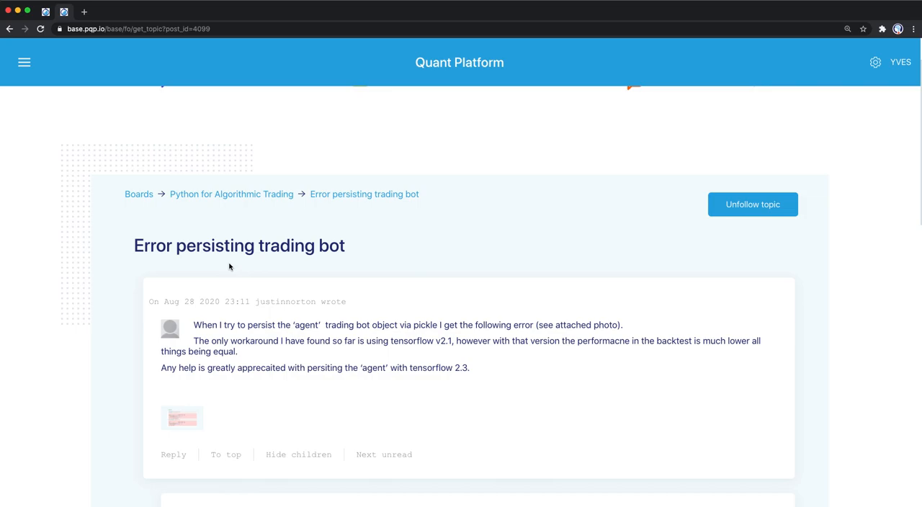
mouse_move(389, 239)
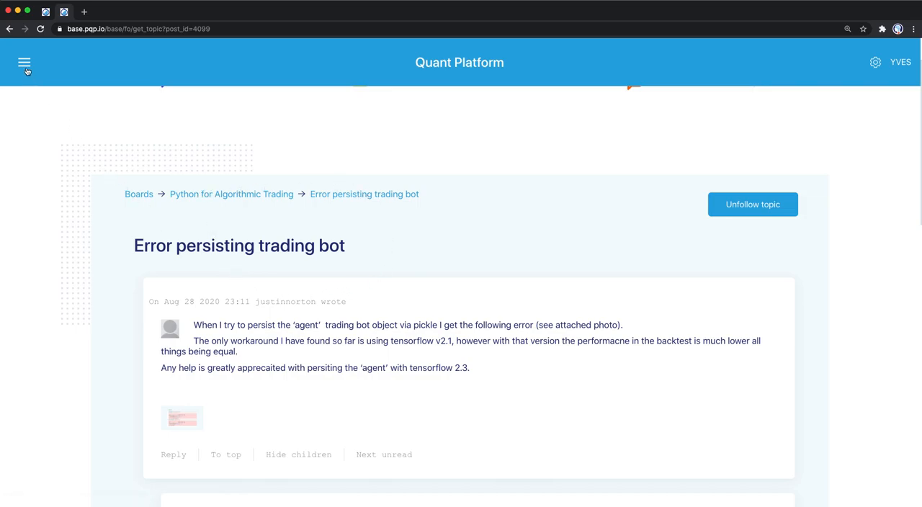
Navigate to the User Forum via the site menu and scroll to its boards.
left_click(24, 63)
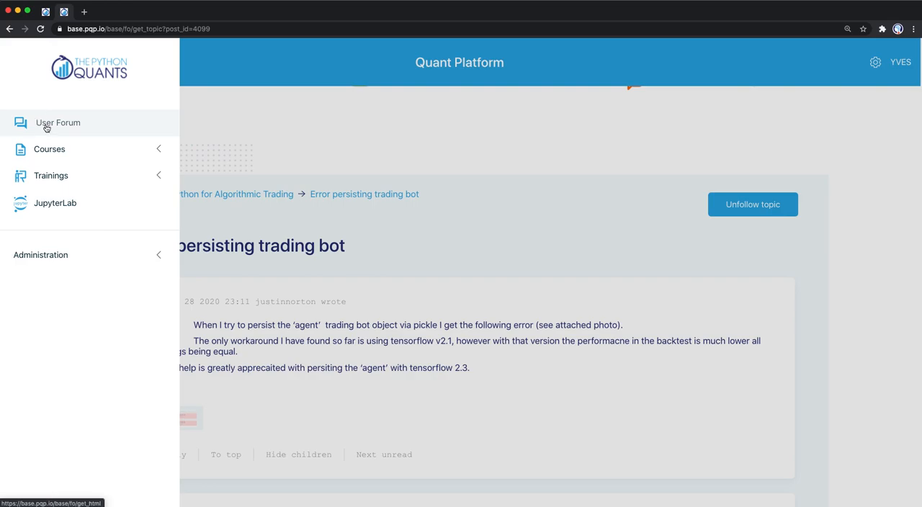
left_click(58, 123)
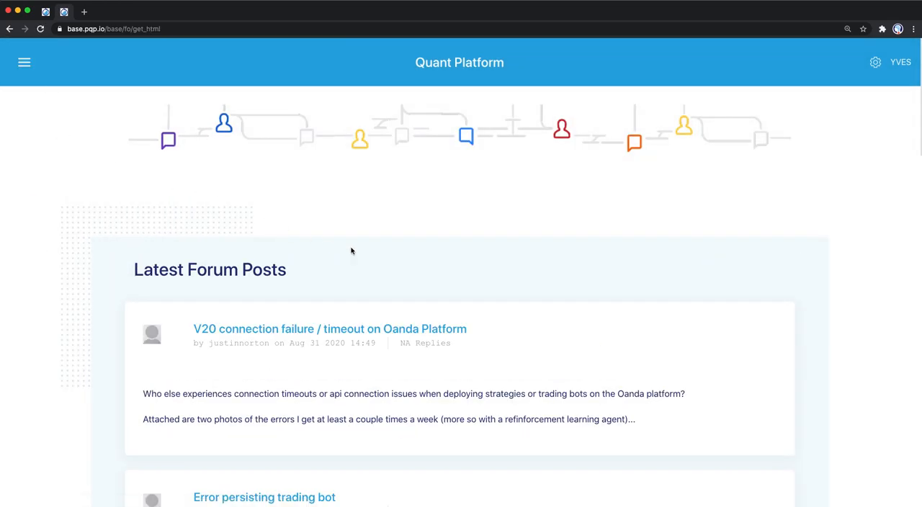
scroll("down", 3)
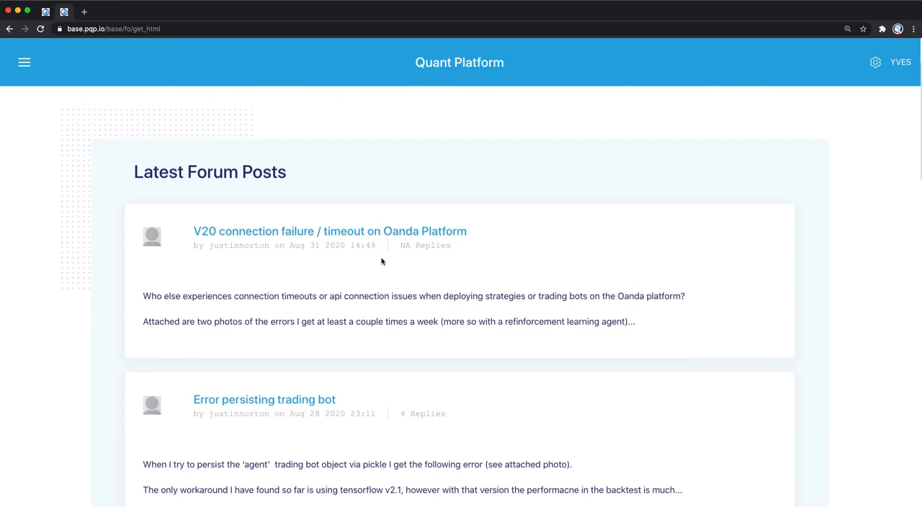
scroll("down", 3)
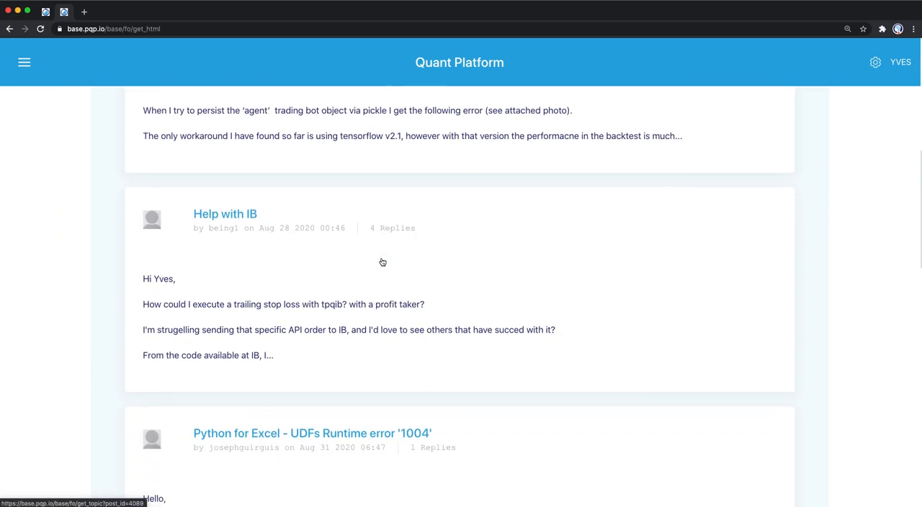
scroll("down", 3)
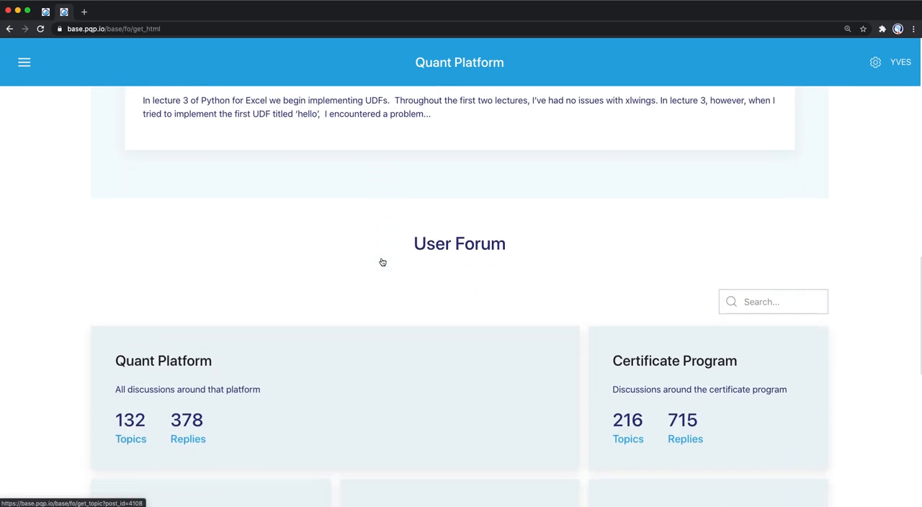
scroll("down", 3)
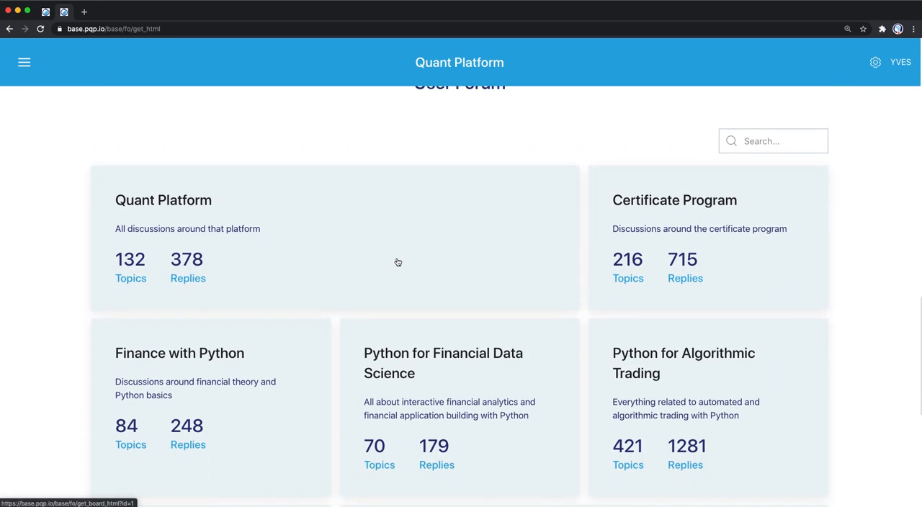
mouse_move(704, 400)
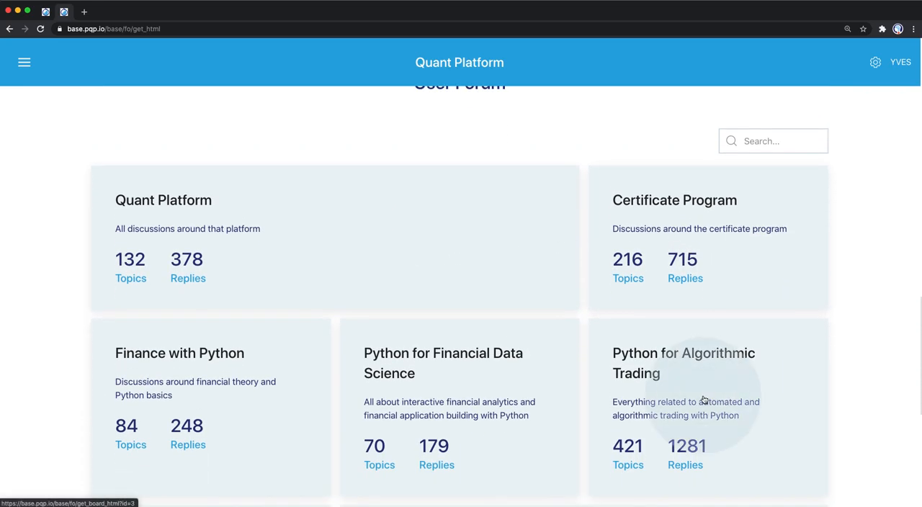
Browse the topics of the Python for Algorithmic Trading board.
left_click(683, 363)
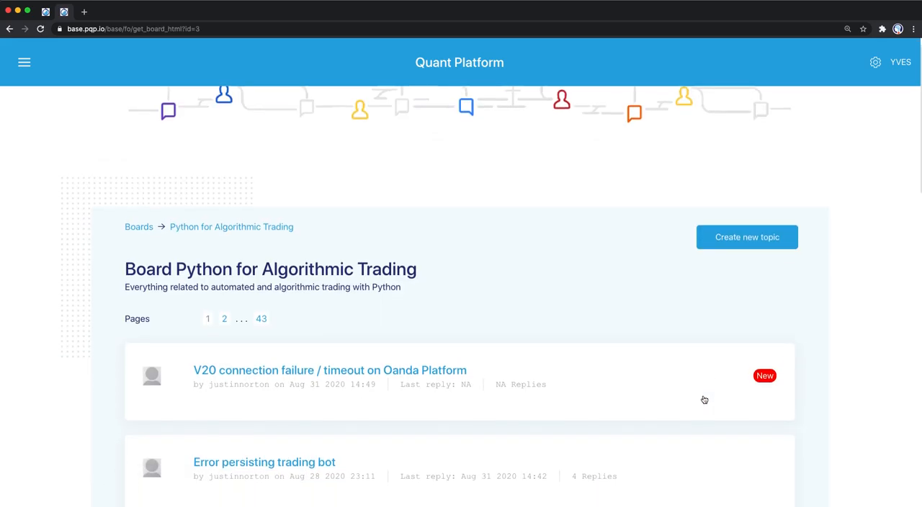
scroll("down", 3)
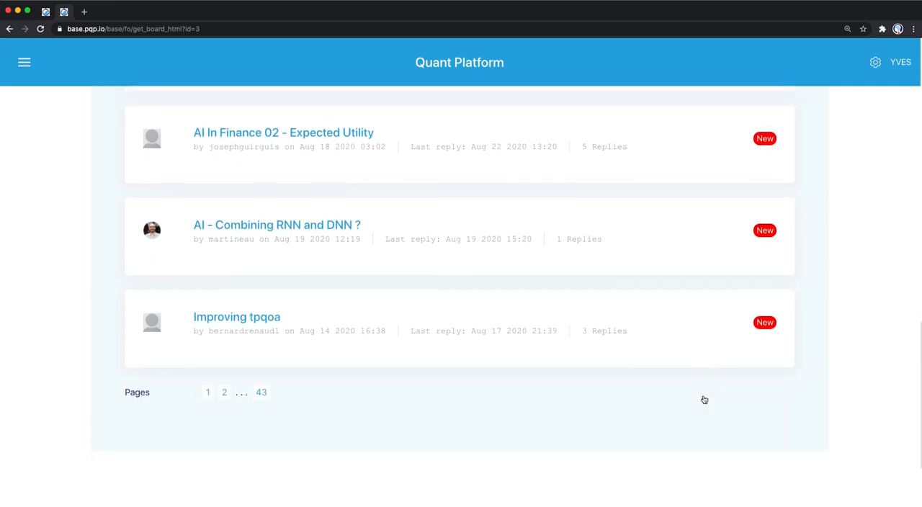
scroll("down", 3)
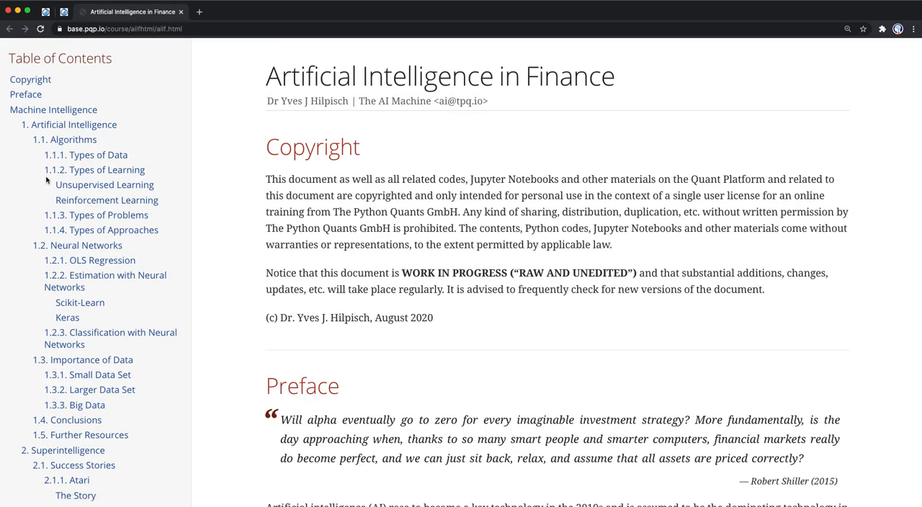
Jump to the Machine Learning chapter and read its Data section loading EUR/USD data.
scroll("down", 3)
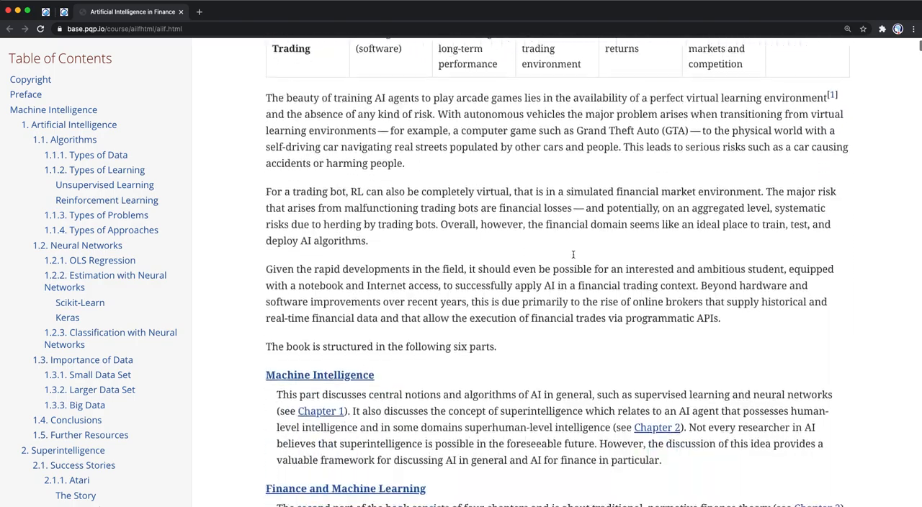
scroll("down", 3)
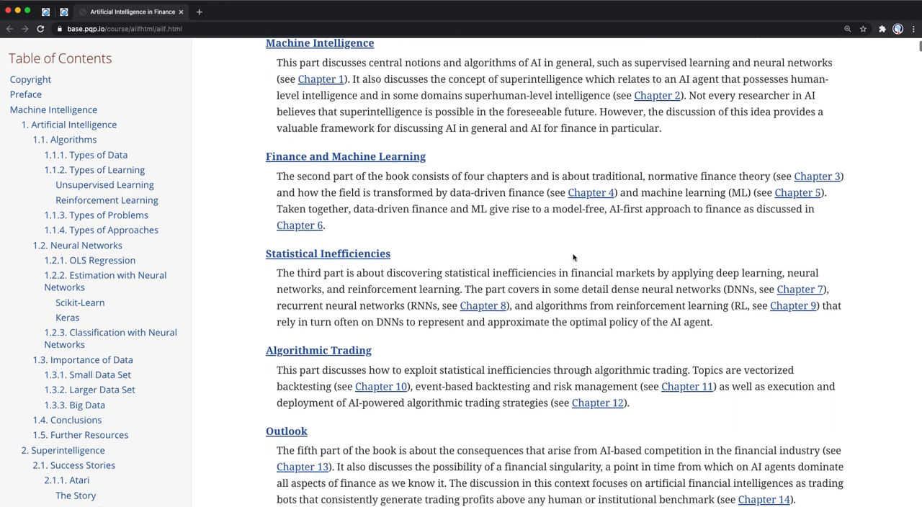
scroll("down", 3)
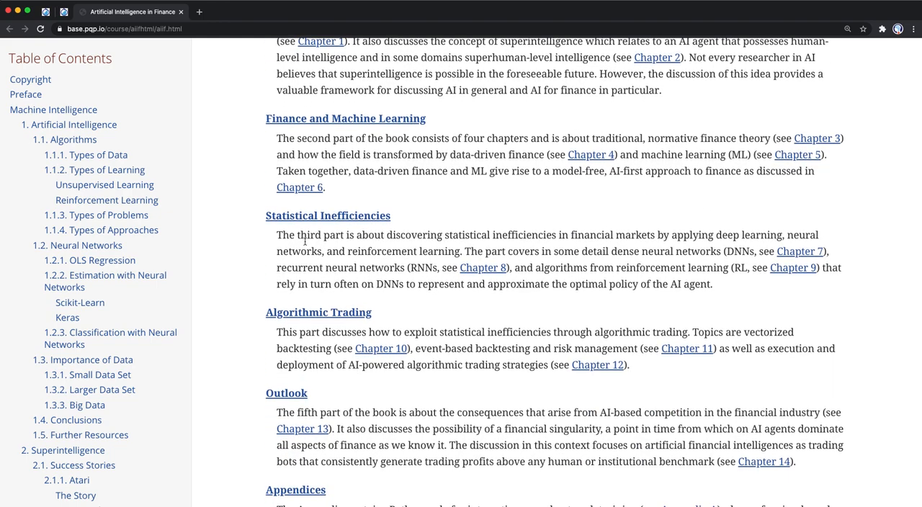
scroll("down", 3)
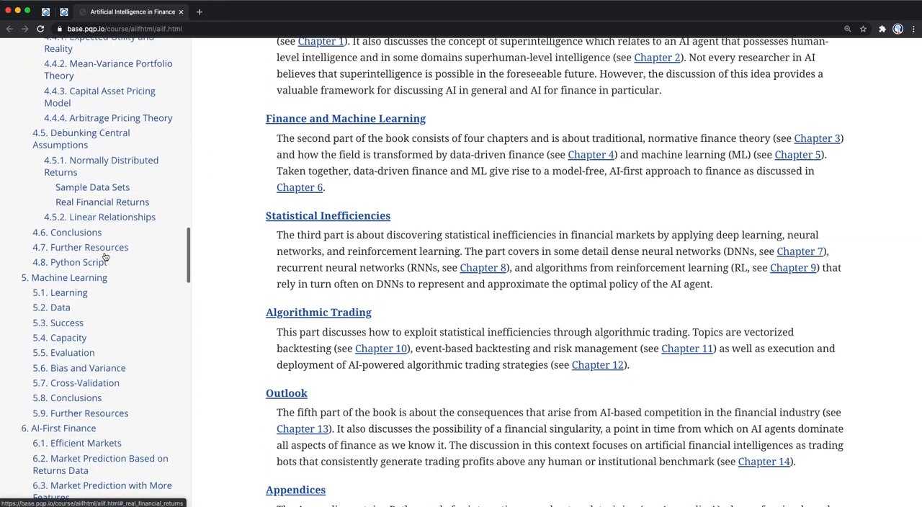
left_click(70, 268)
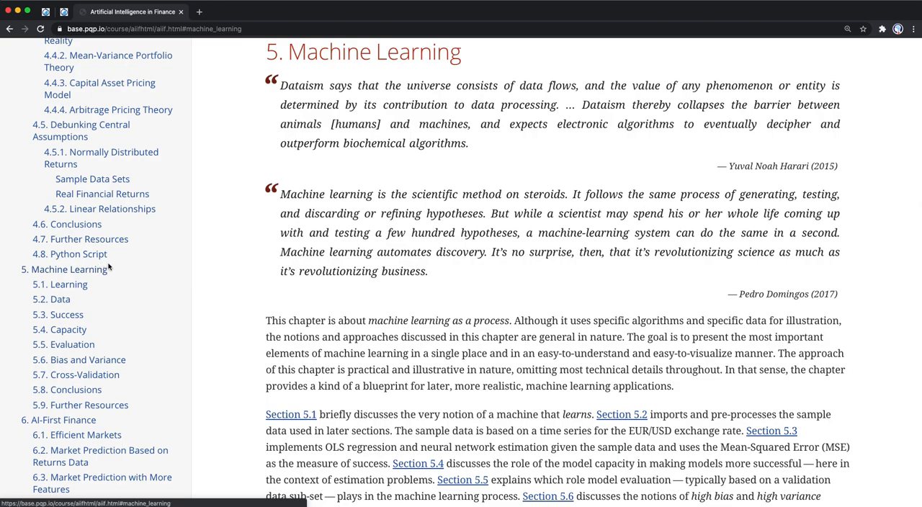
scroll("down", 3)
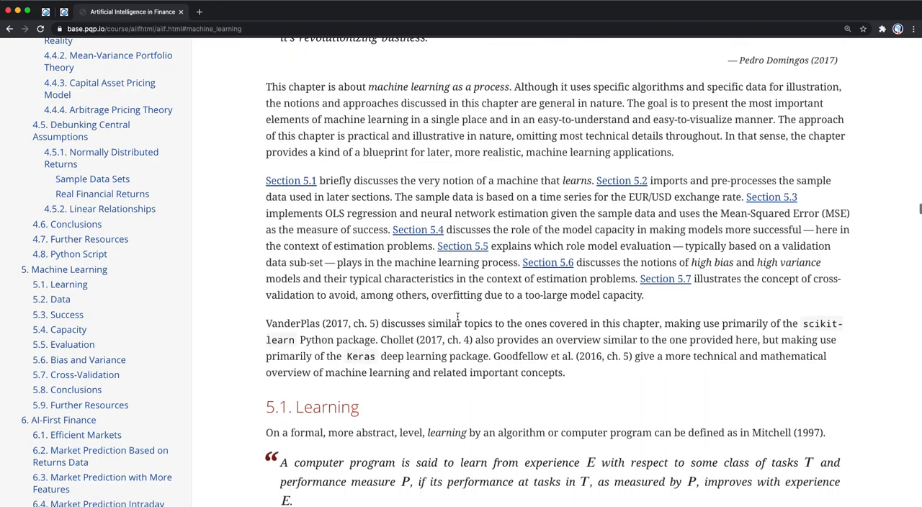
scroll("down", 3)
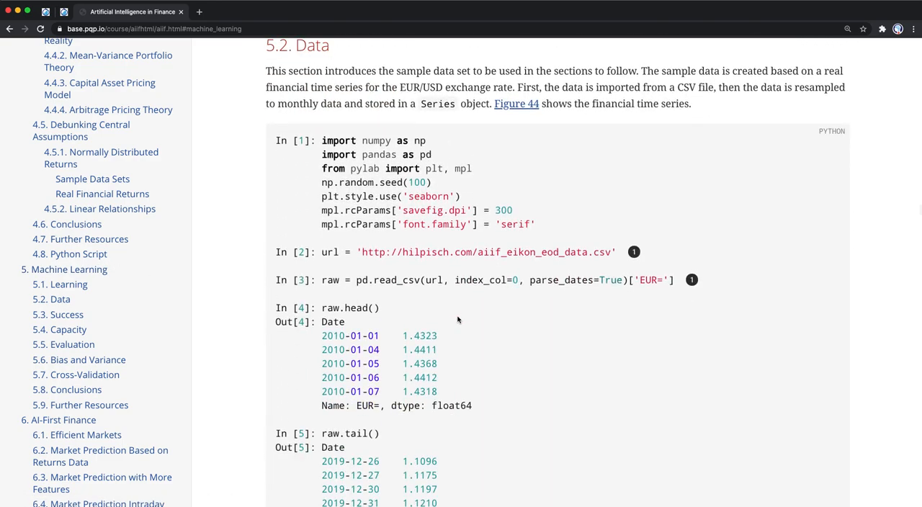
mouse_move(415, 313)
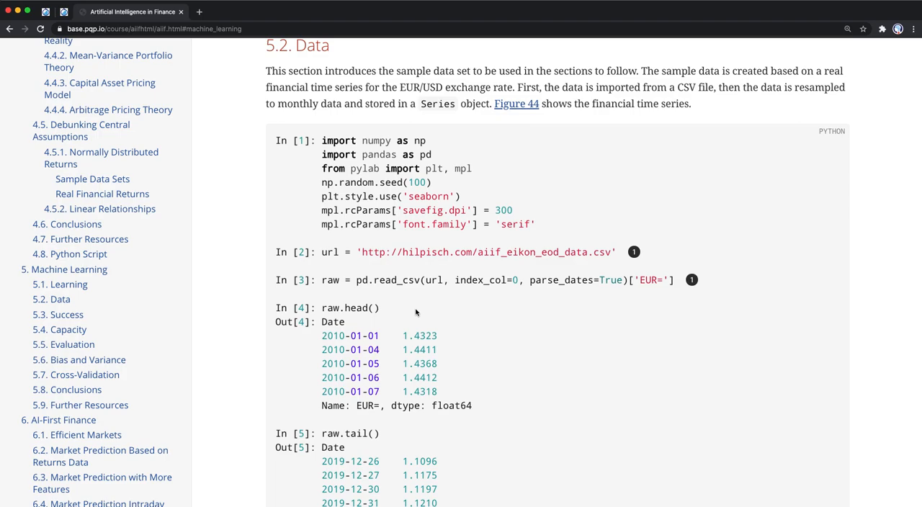
mouse_move(216, 55)
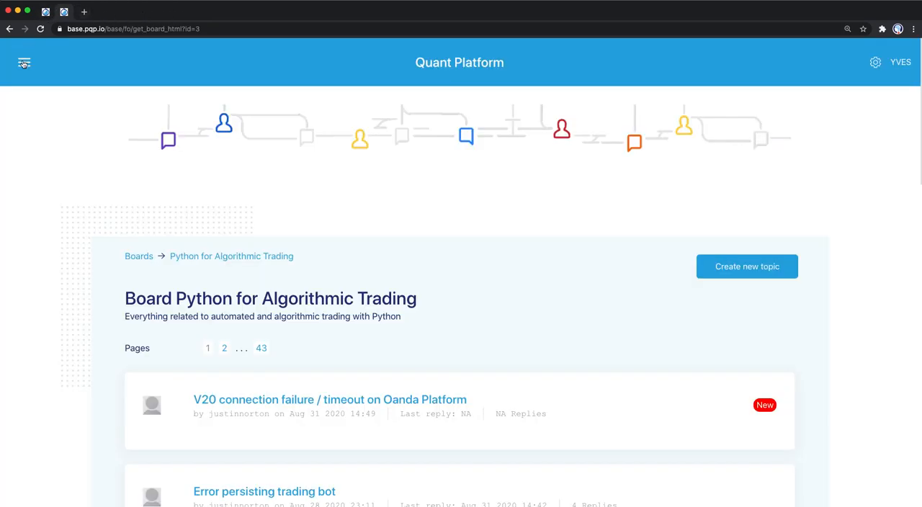
Go to Courses > AI in Finance, play a Reinforcement Learning session video and pause it.
left_click(23, 63)
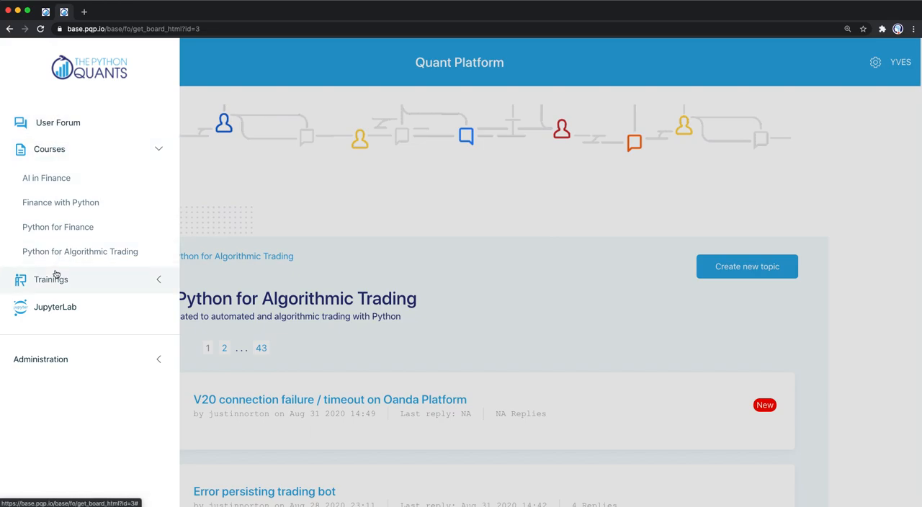
left_click(50, 280)
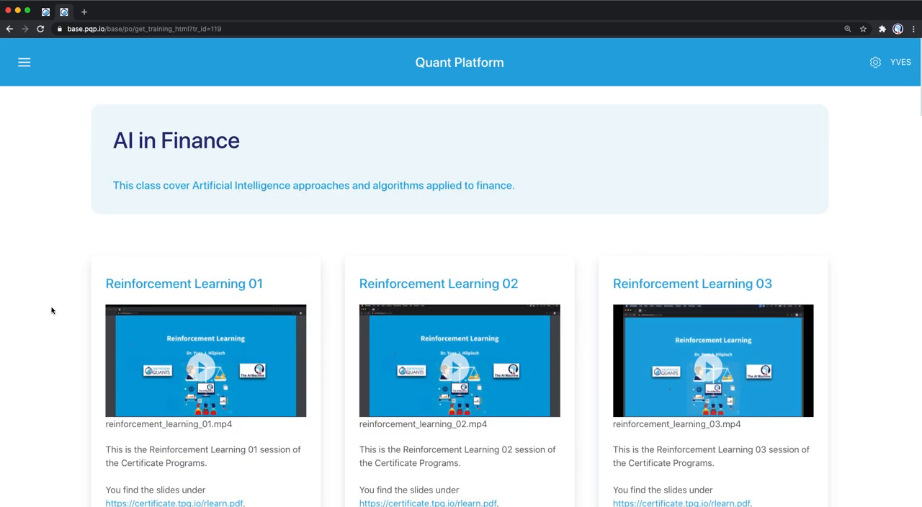
scroll("down", 3)
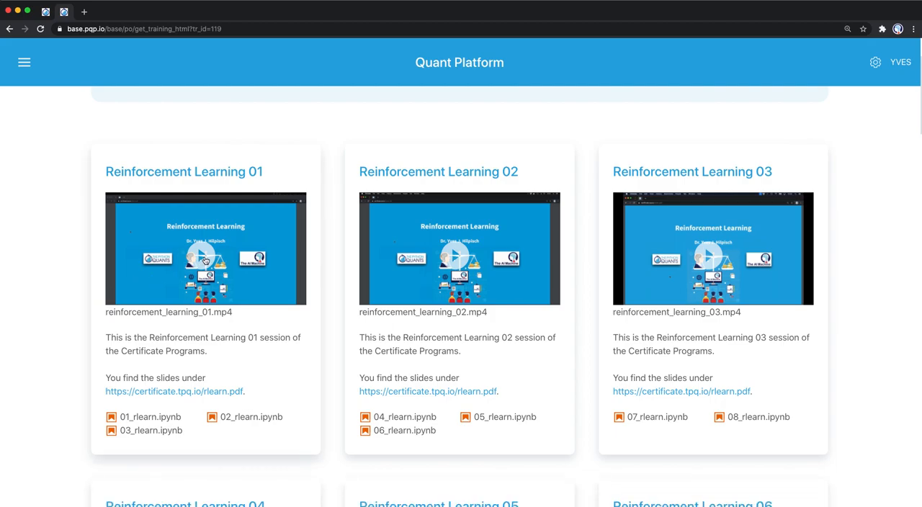
left_click(205, 248)
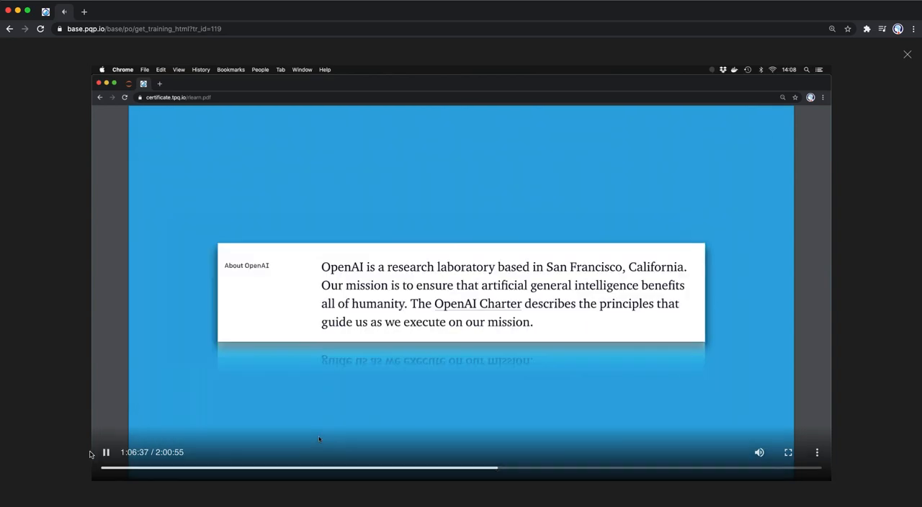
left_click(106, 452)
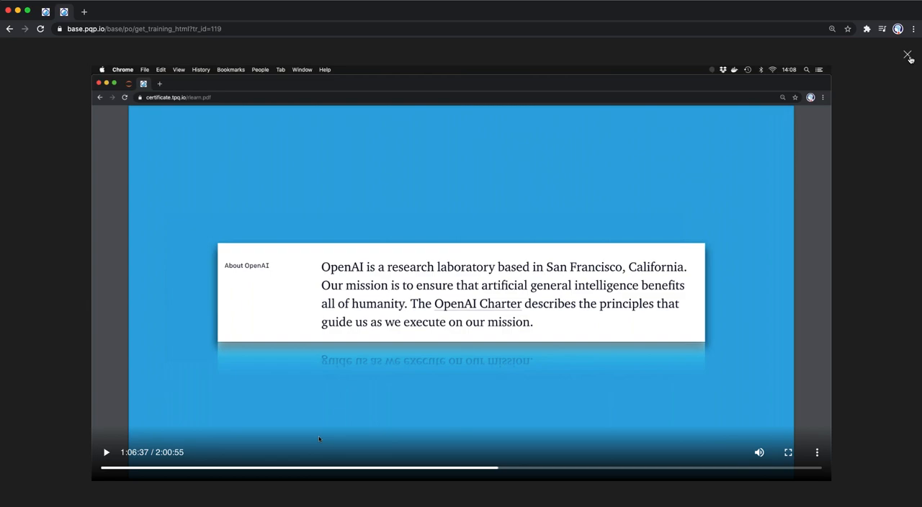
mouse_move(372, 300)
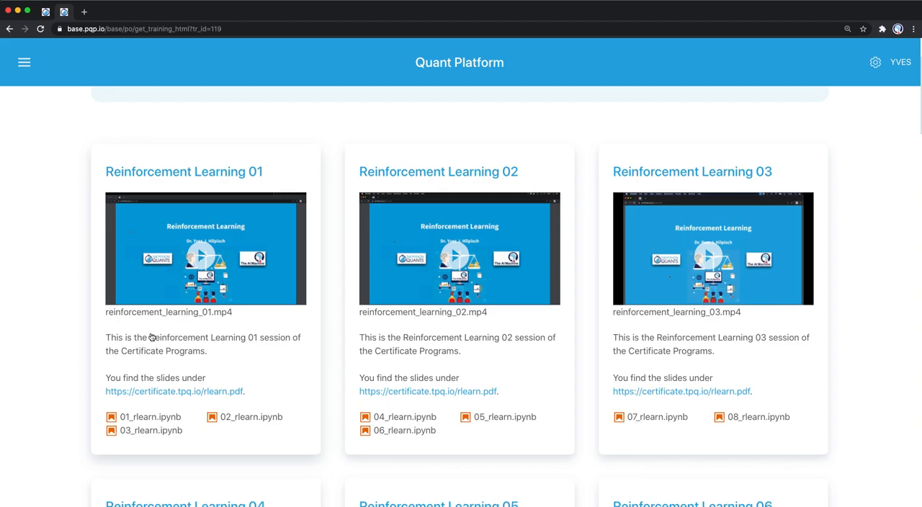
mouse_move(173, 392)
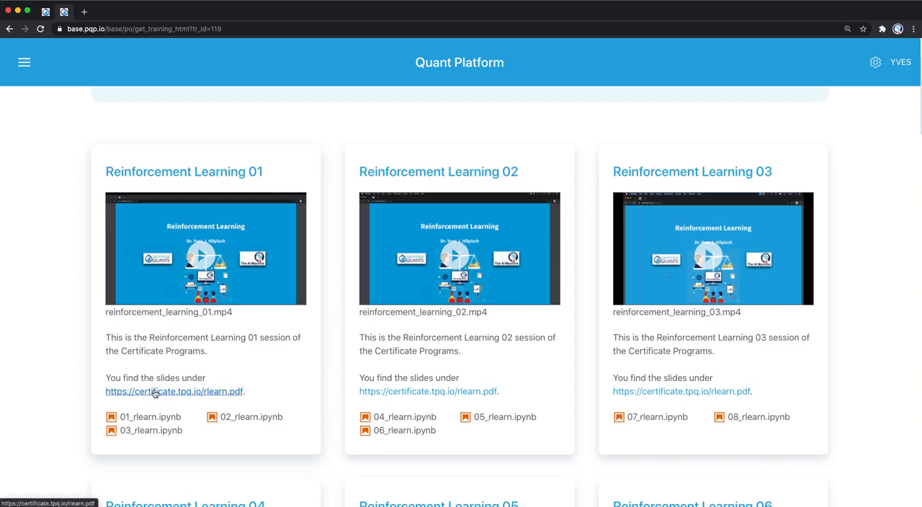
Browse the Reinforcement Learning session cards with their slide and notebook links.
scroll("down", 3)
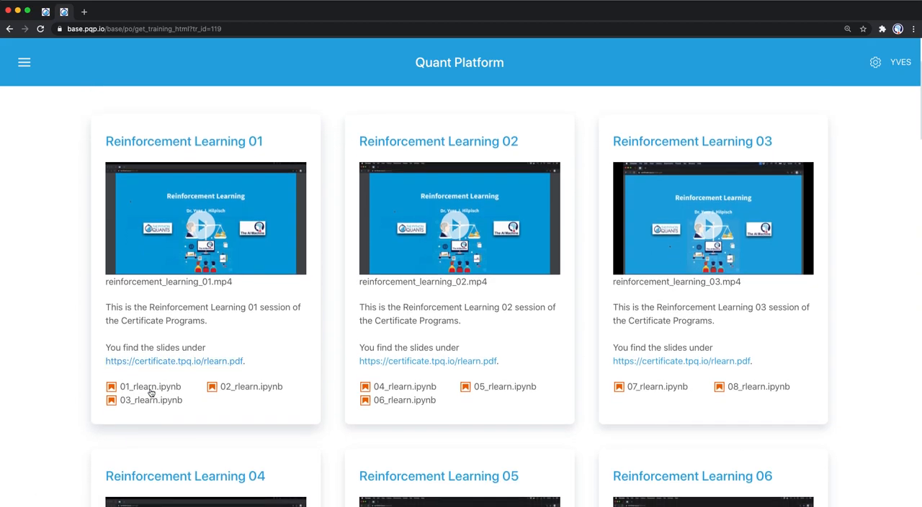
mouse_move(493, 386)
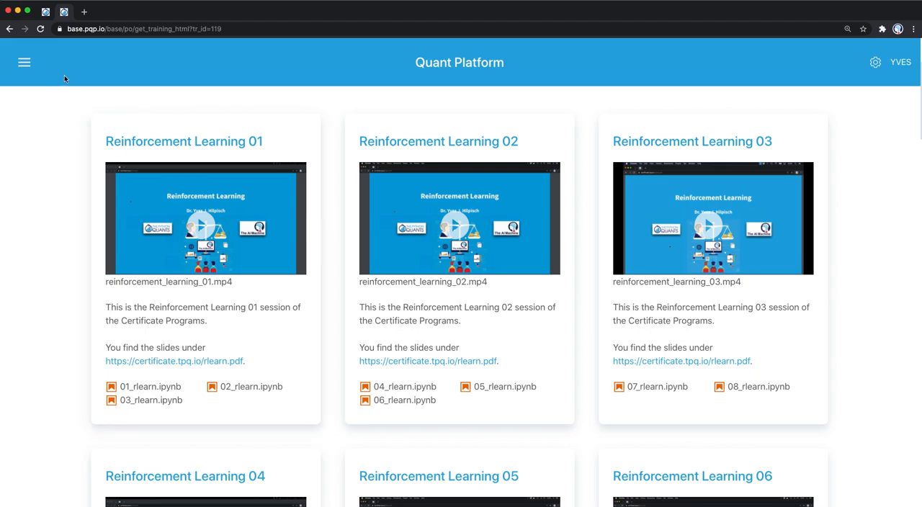
Launch JupyterLab from the navigation menu, showing courses, program and trainings folders.
left_click(23, 62)
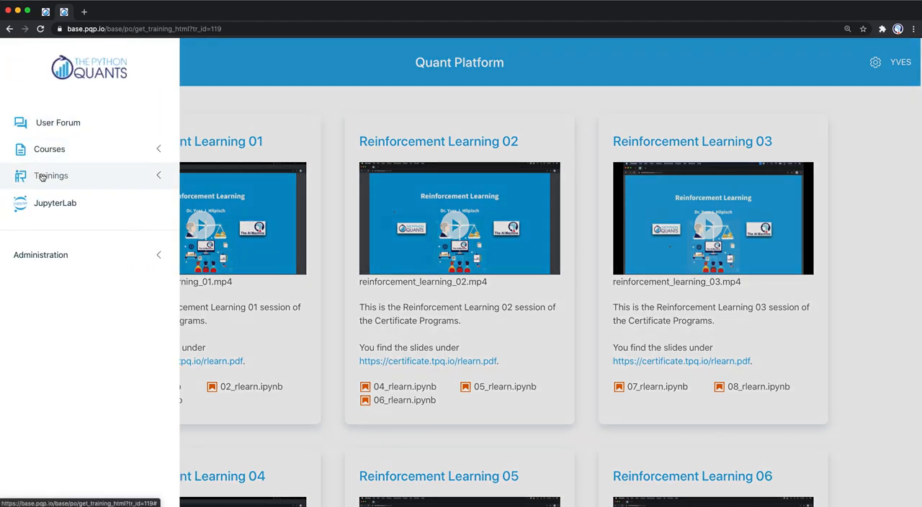
mouse_move(54, 203)
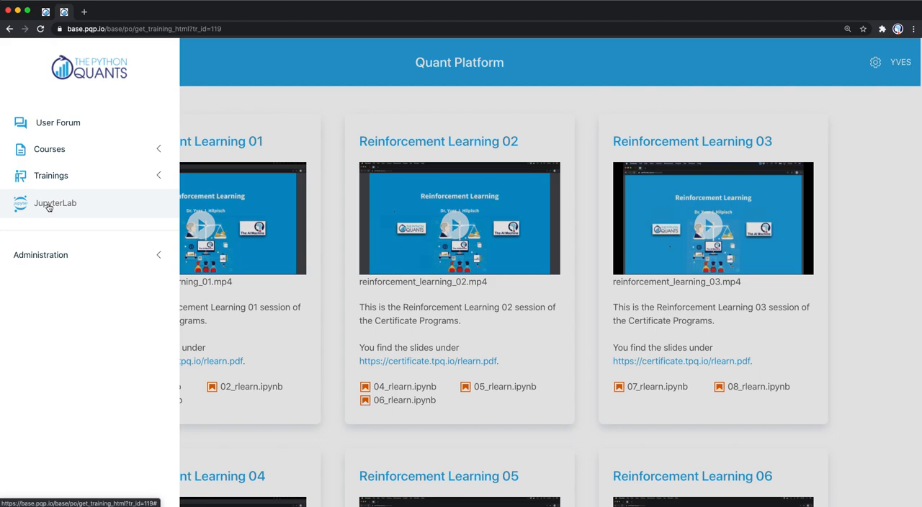
left_click(54, 202)
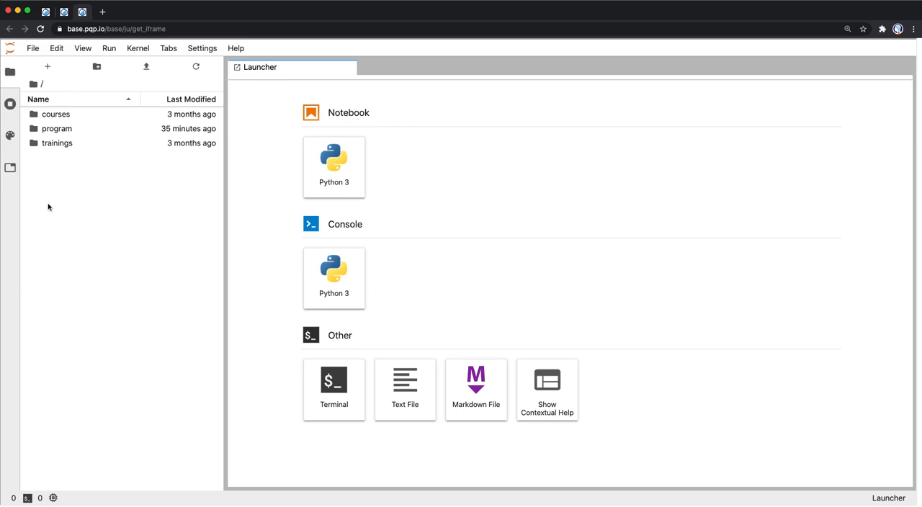
mouse_move(225, 173)
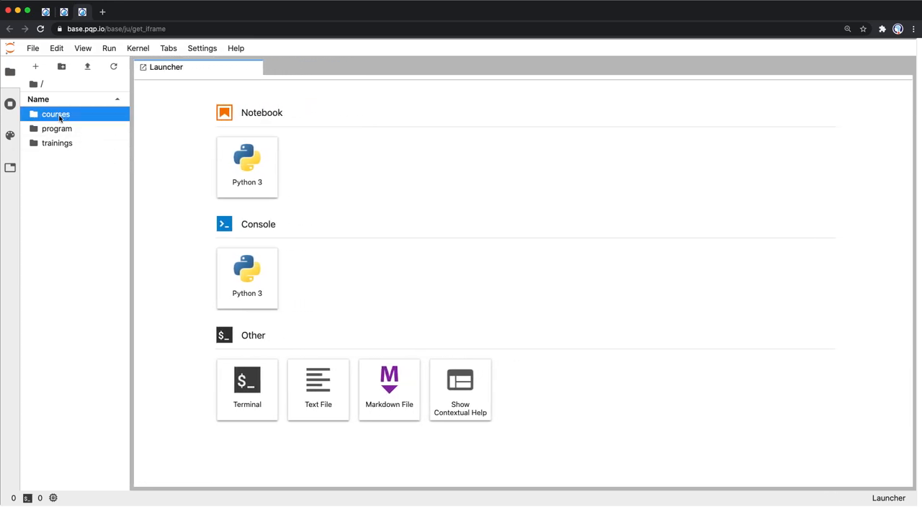
Navigate courses/aiif and load 01_artificial_intelligence.ipynb.
double_click(55, 114)
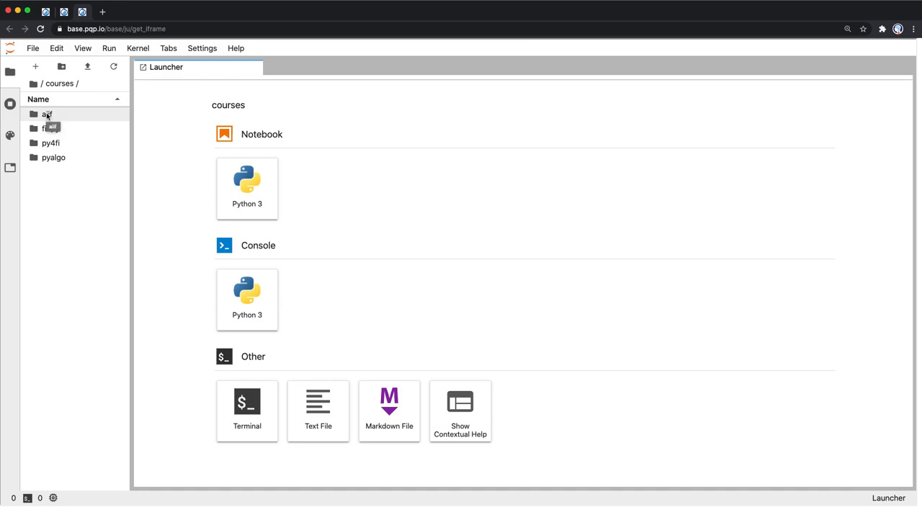
double_click(47, 114)
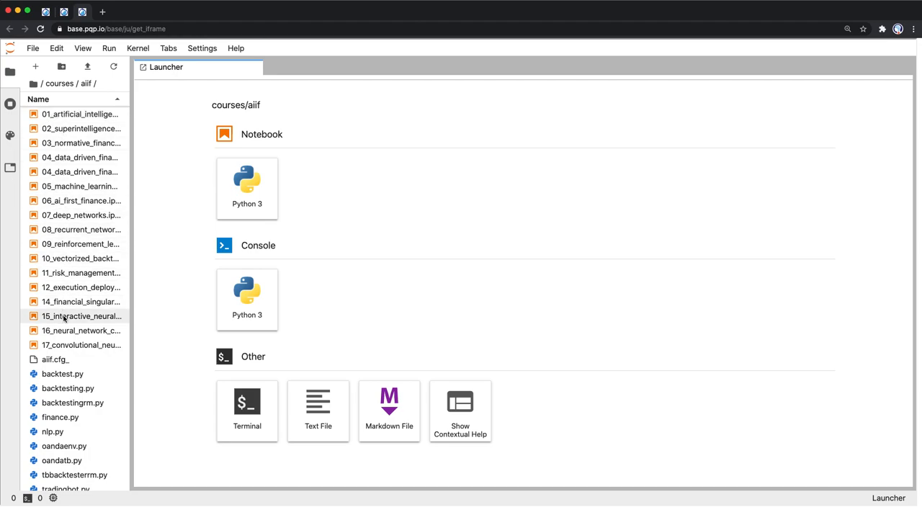
double_click(80, 114)
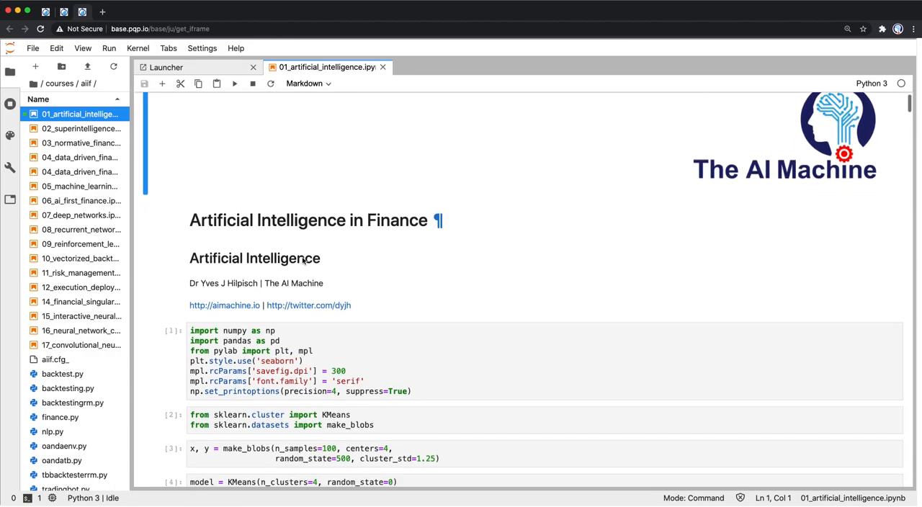
Restart the kernel and run all cells, regenerating the k-means four-cluster scatter plot.
scroll("down", 3)
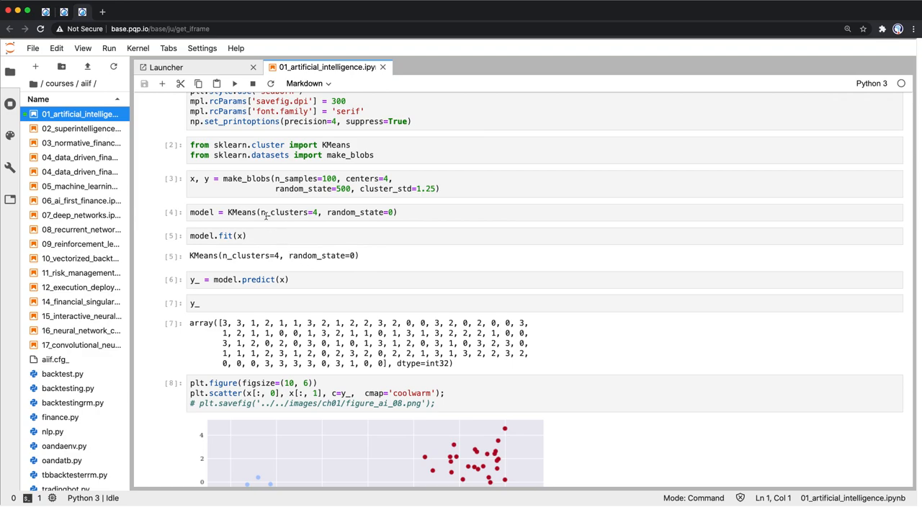
left_click(138, 47)
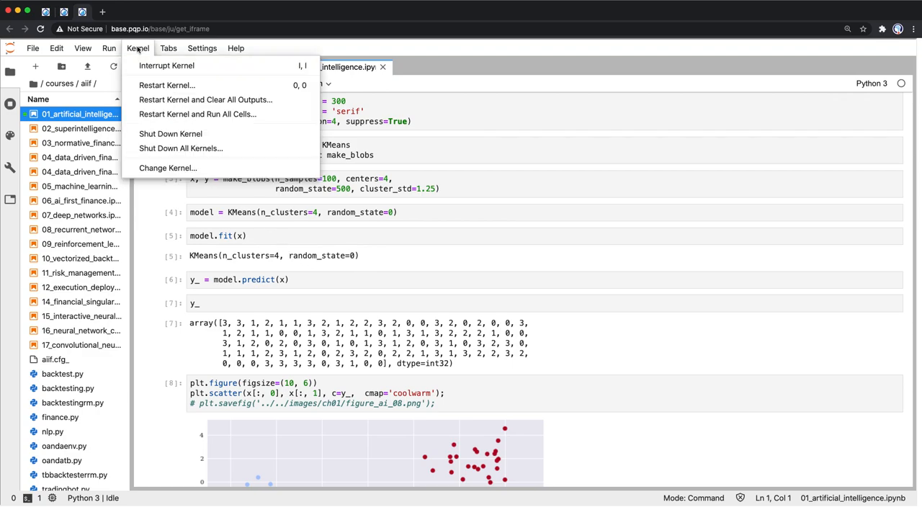
mouse_move(205, 99)
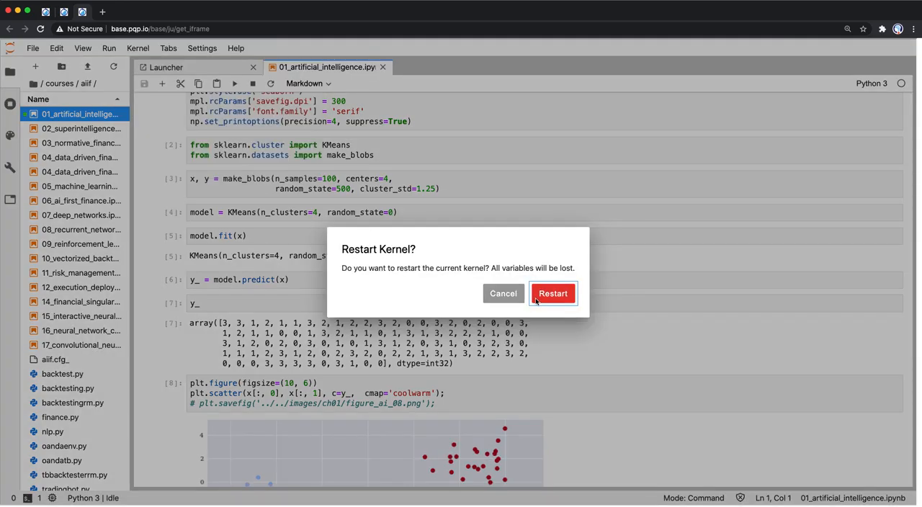
left_click(553, 294)
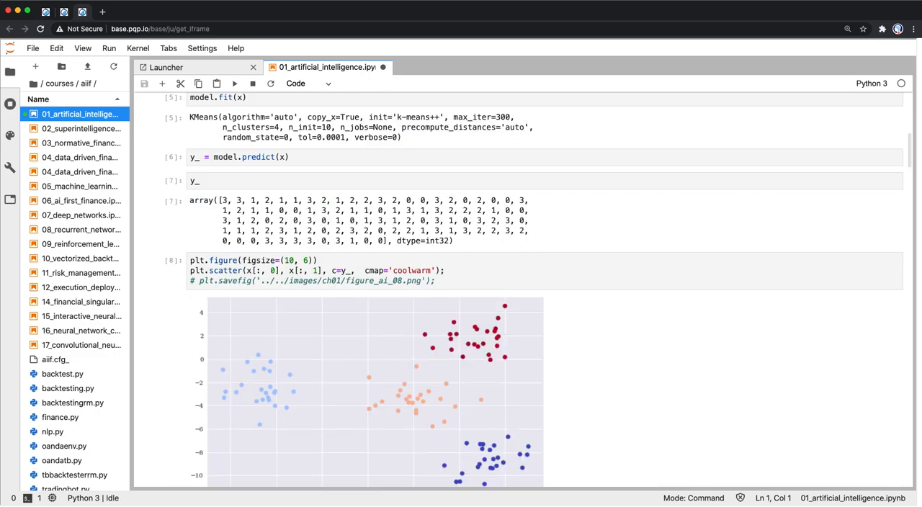
scroll("down", 3)
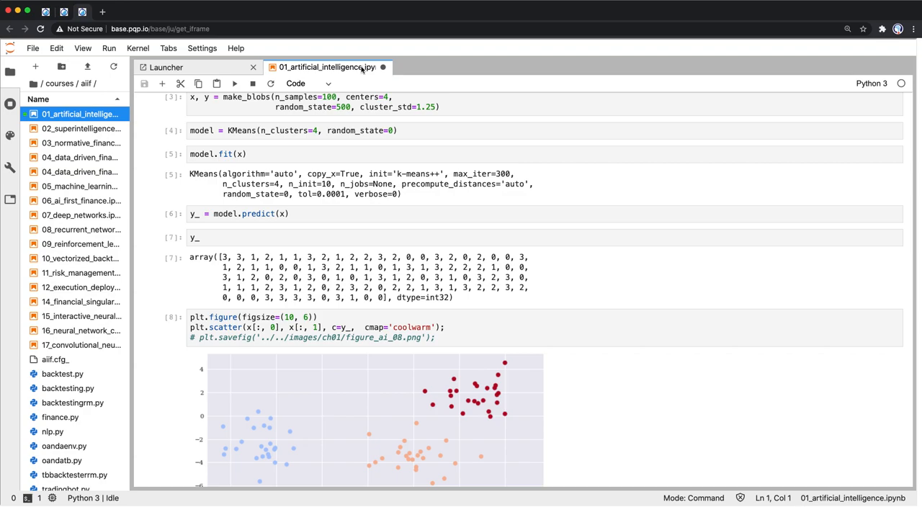
mouse_move(352, 75)
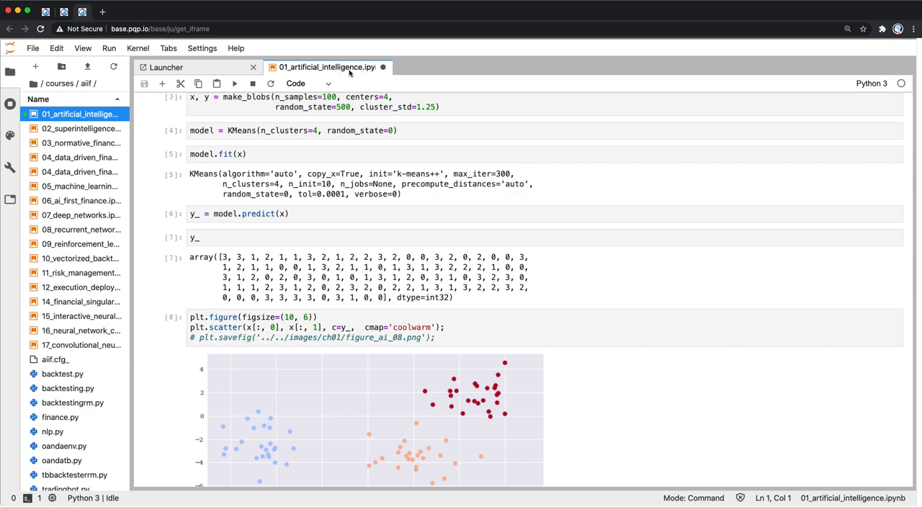
mouse_move(340, 72)
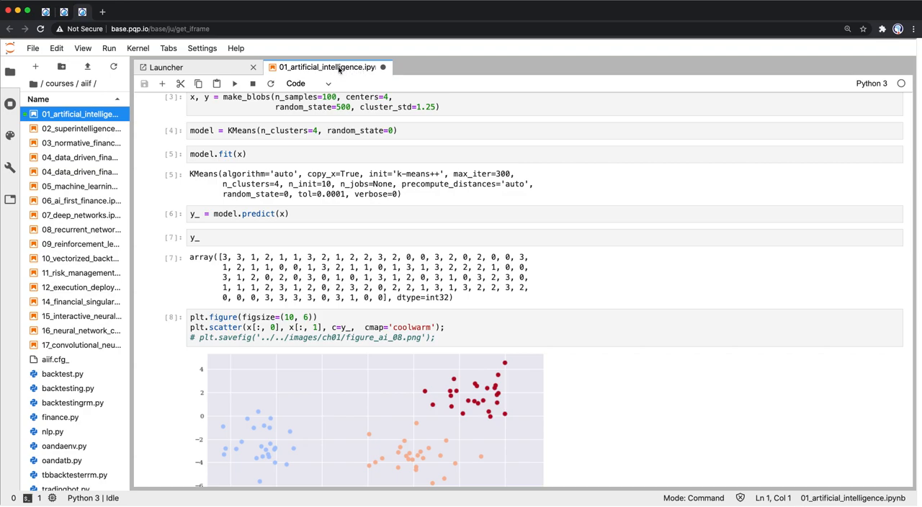
mouse_move(369, 69)
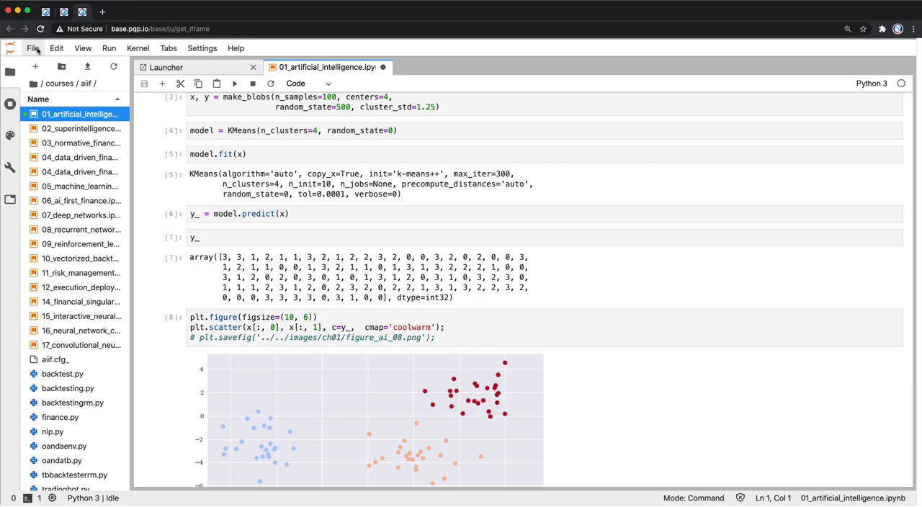
Save a copy of the k-means notebook into the home folder via Save As.
left_click(32, 48)
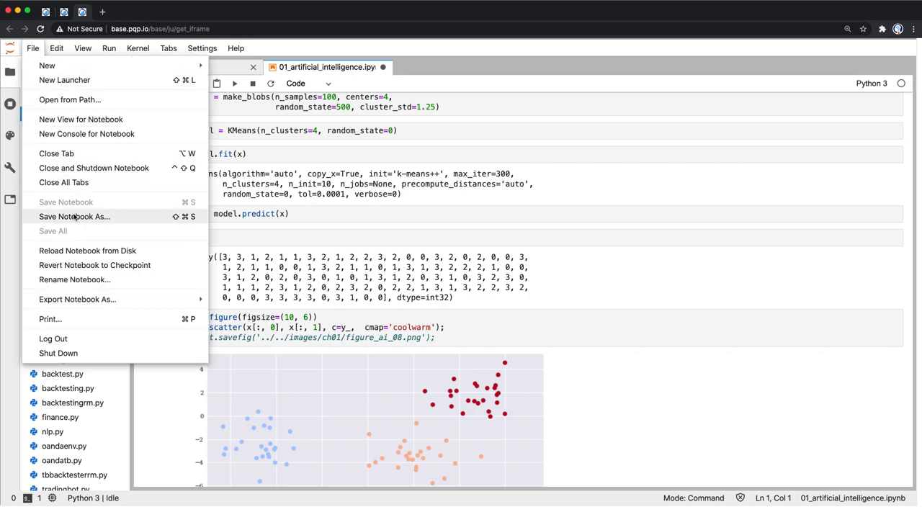
left_click(74, 216)
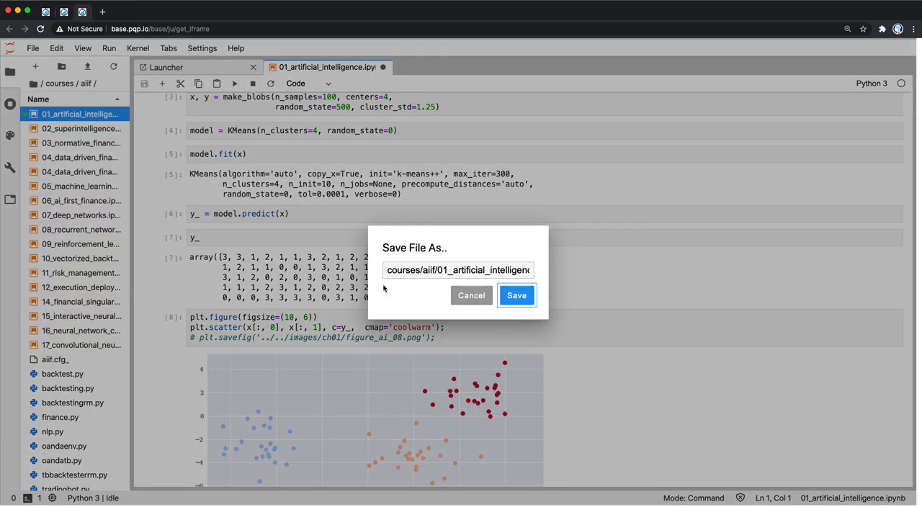
left_click(458, 271)
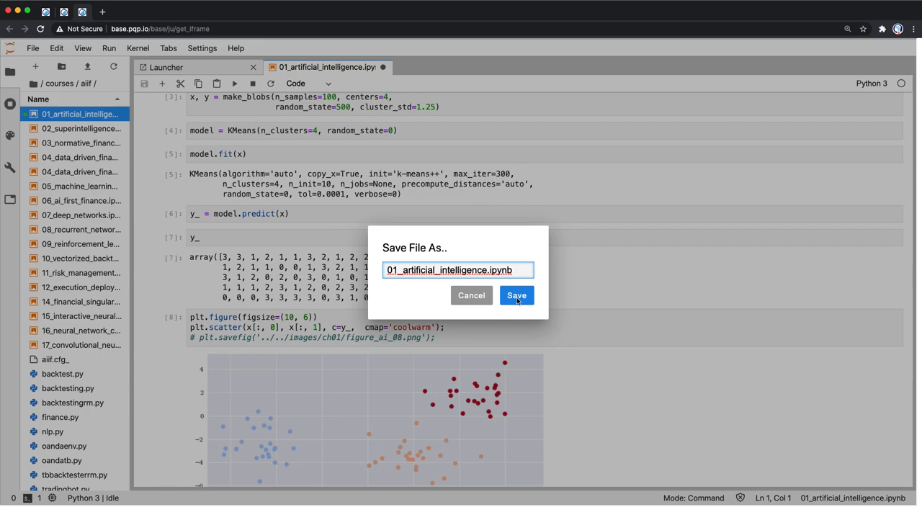
left_click(516, 296)
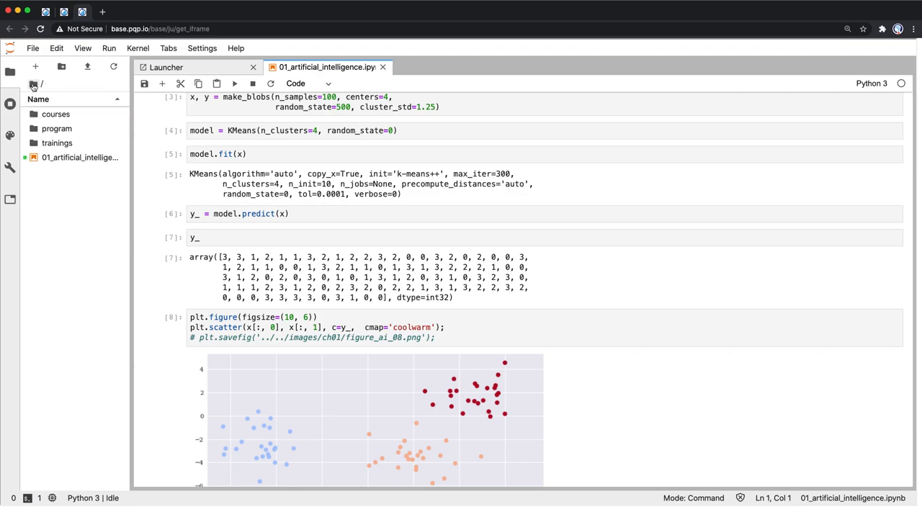
Select the notebook copy and rerun the cell printing the predicted cluster labels.
left_click(79, 157)
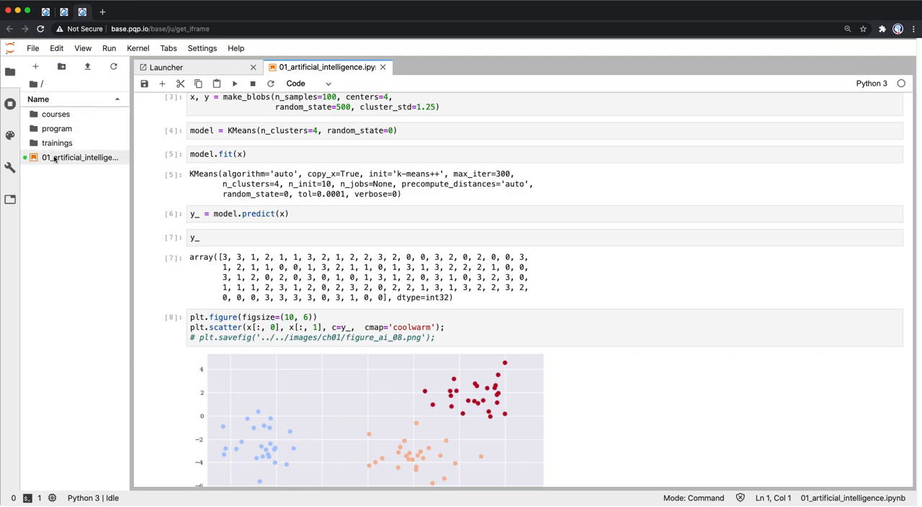
mouse_move(80, 157)
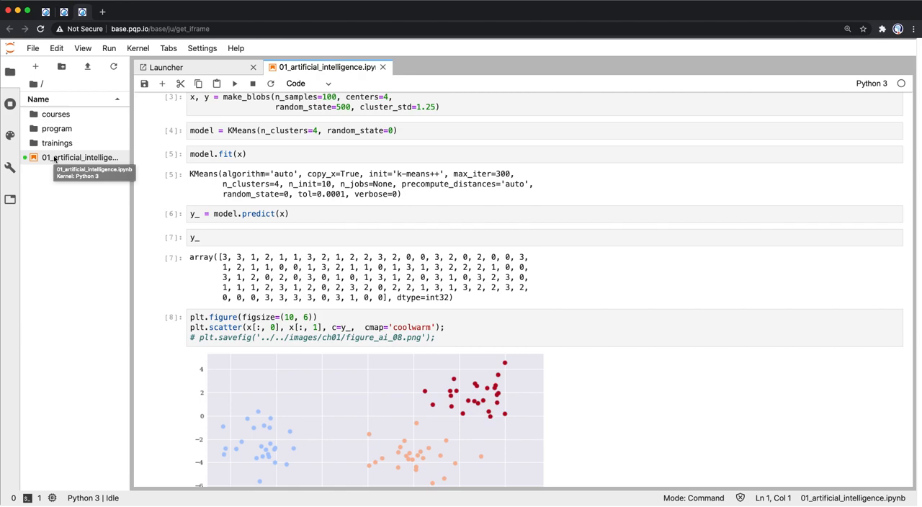
mouse_move(182, 183)
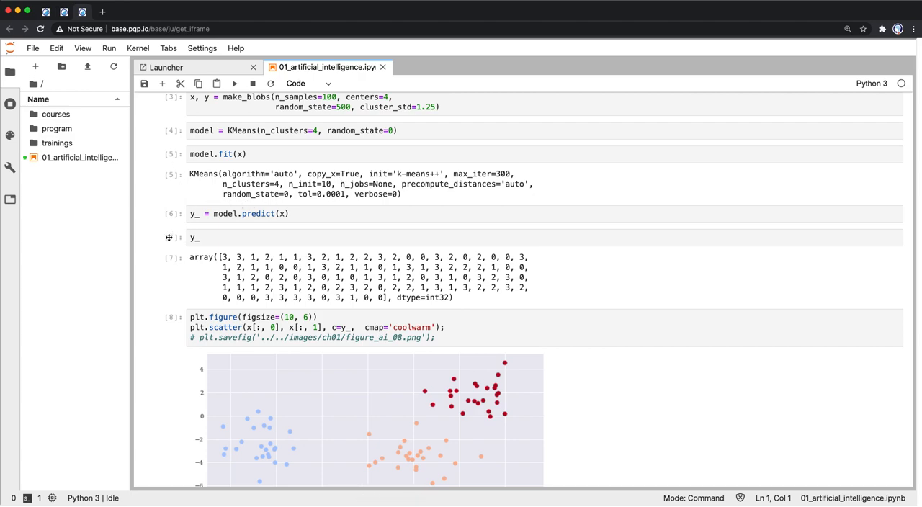
key("Shift+Enter")
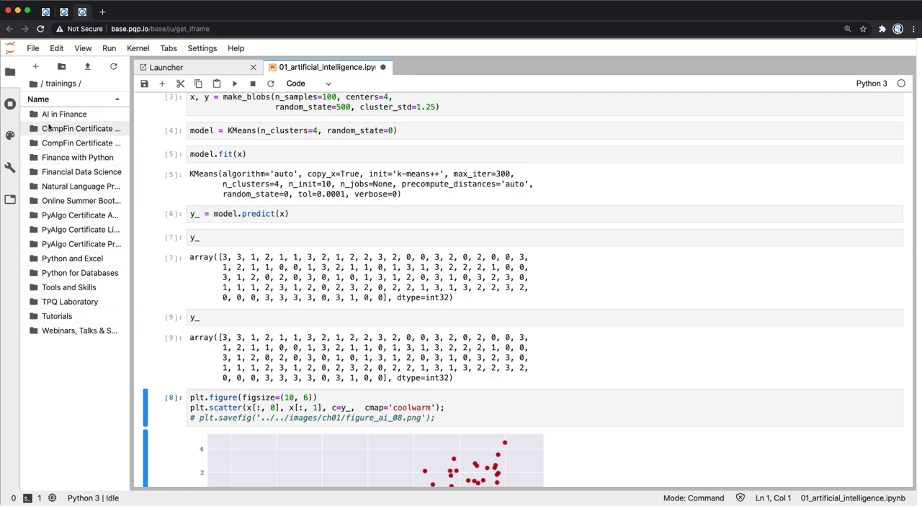
Browse into AI in Finance's reinforcement learning folder and select the 01_rlearn and 03_rlearn notebooks.
double_click(63, 114)
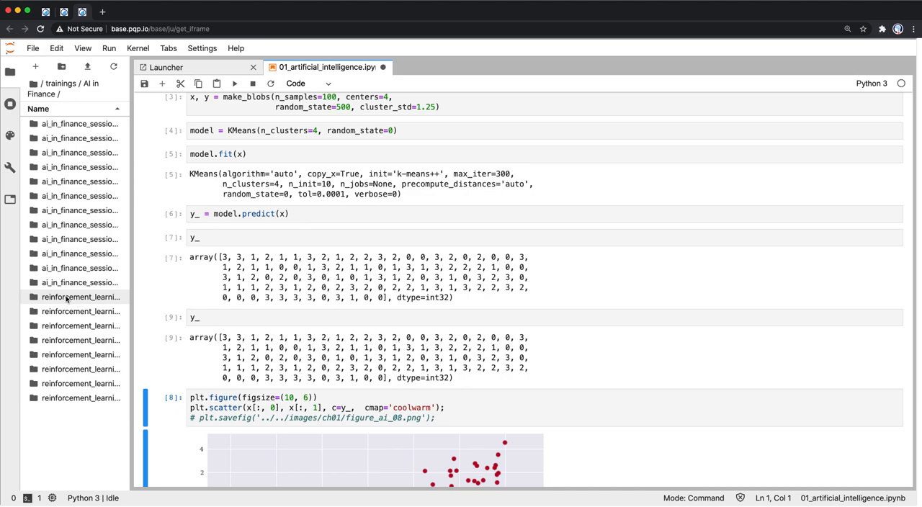
double_click(80, 297)
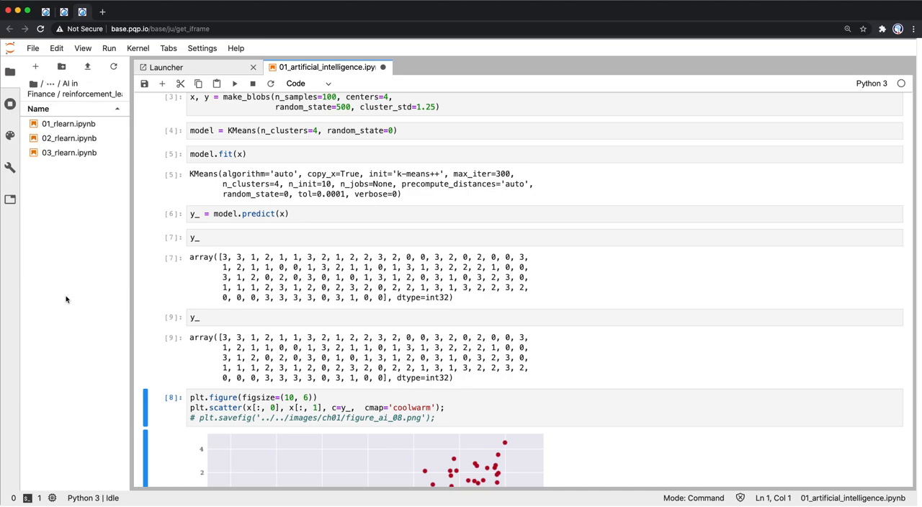
left_click(69, 124)
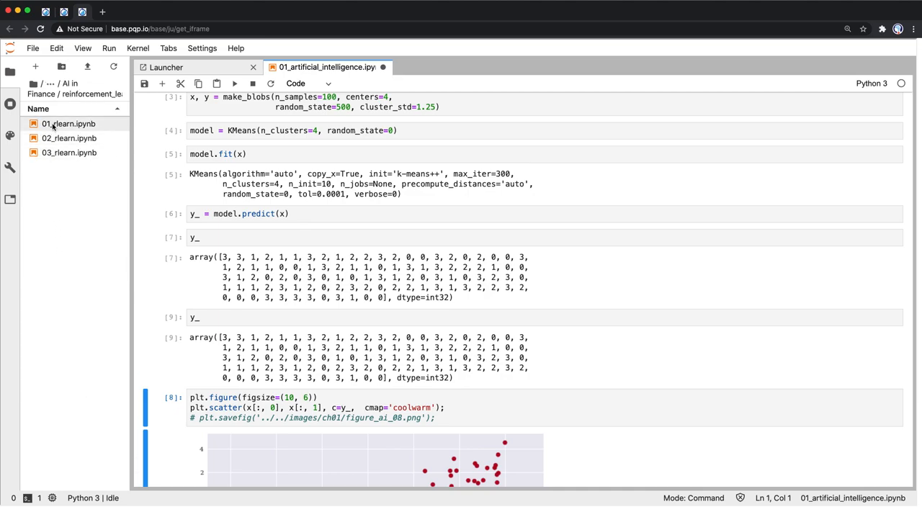
left_click(69, 153)
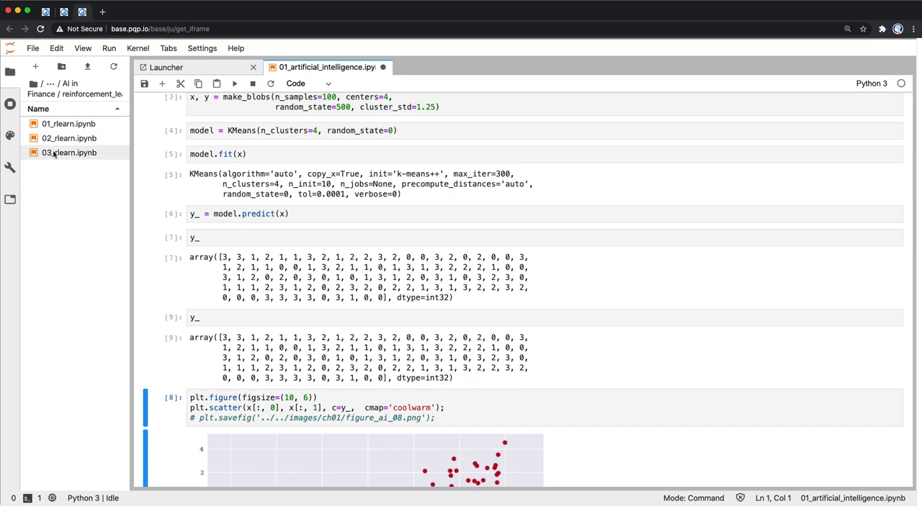
mouse_move(69, 153)
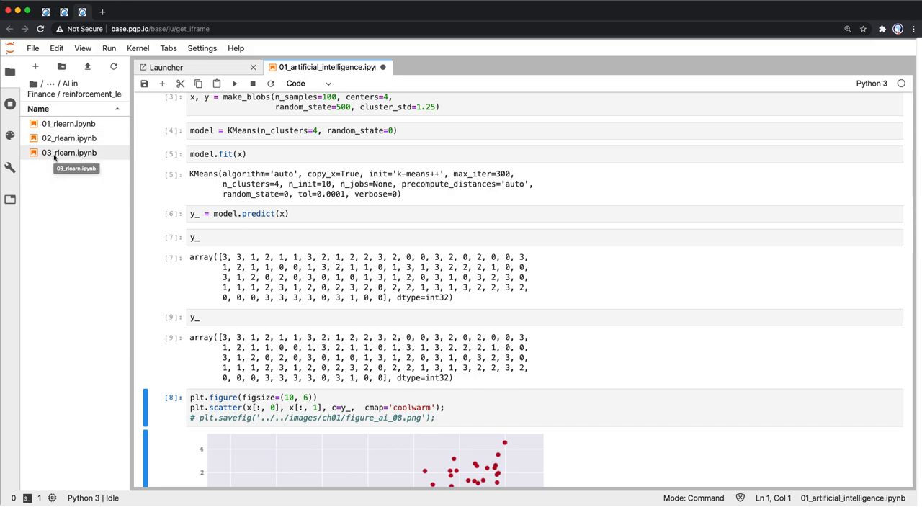
mouse_move(75, 57)
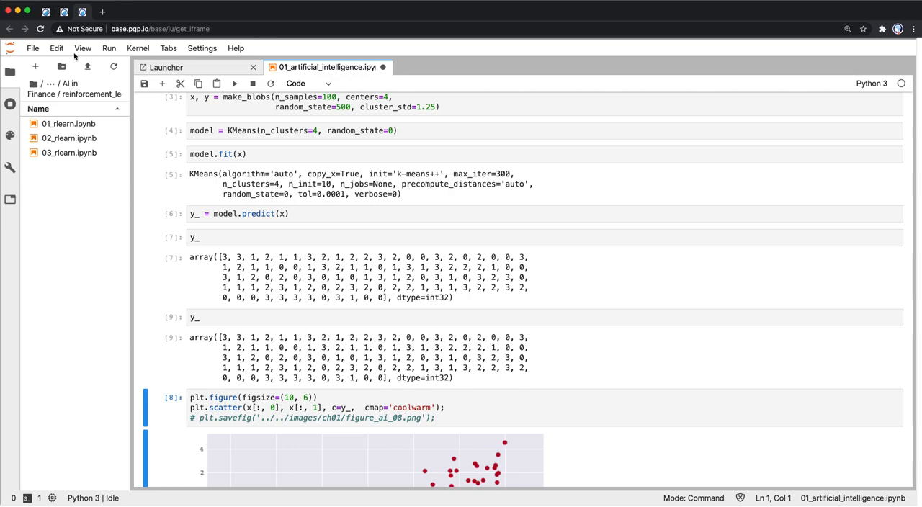
mouse_move(78, 29)
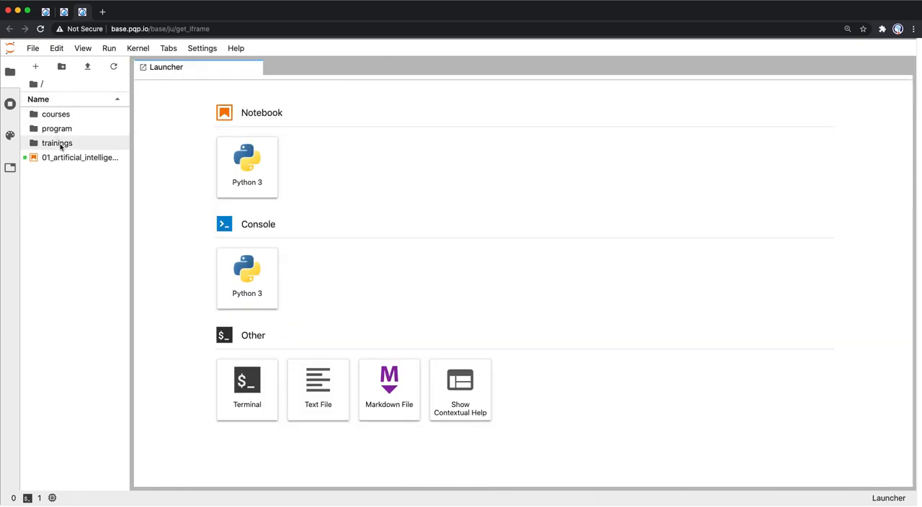
mouse_move(63, 157)
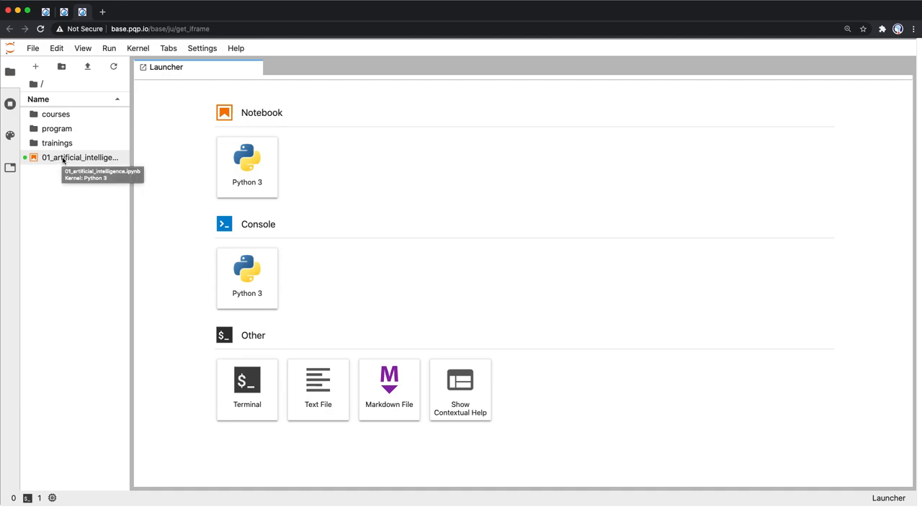
Delete 01_artificial_intelligence.ipynb from the home folder and confirm.
right_click(79, 157)
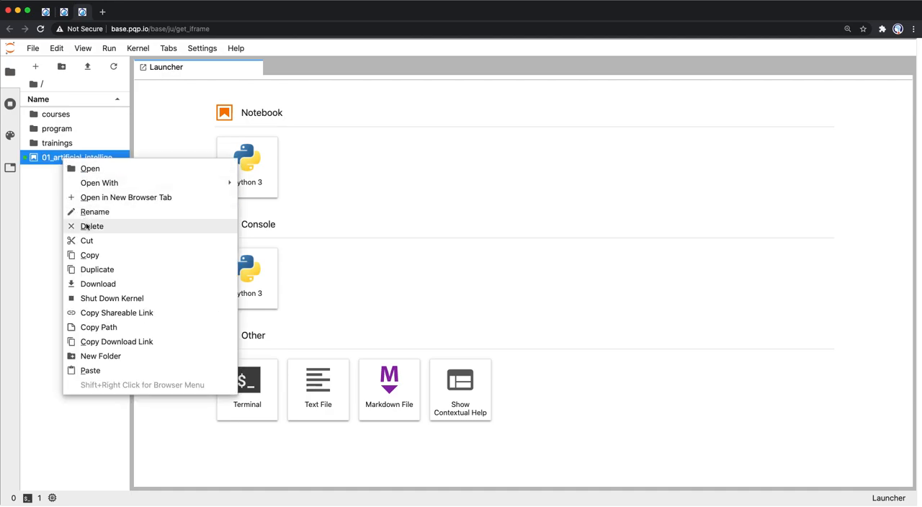
left_click(92, 226)
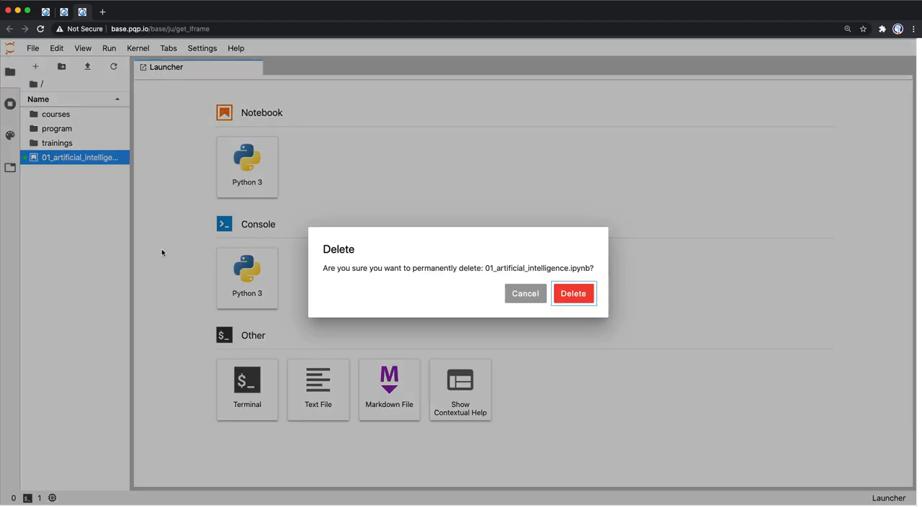
left_click(573, 294)
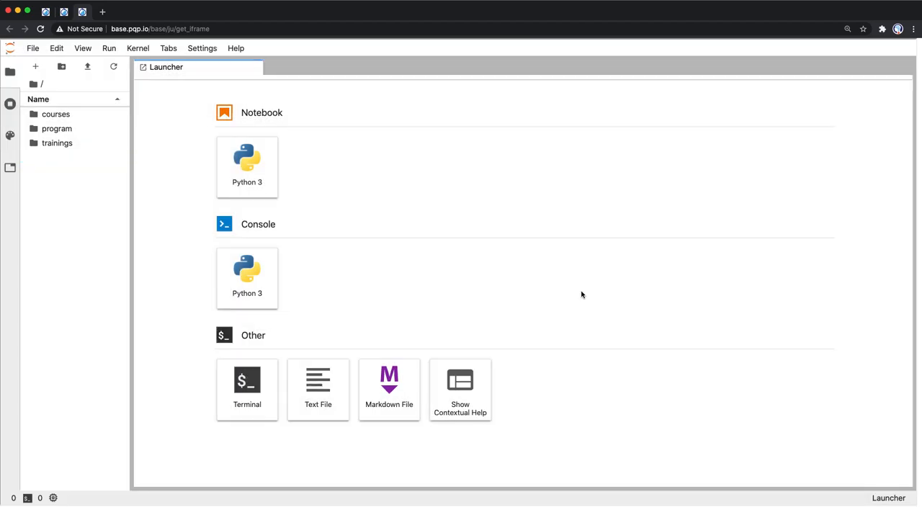
mouse_move(63, 167)
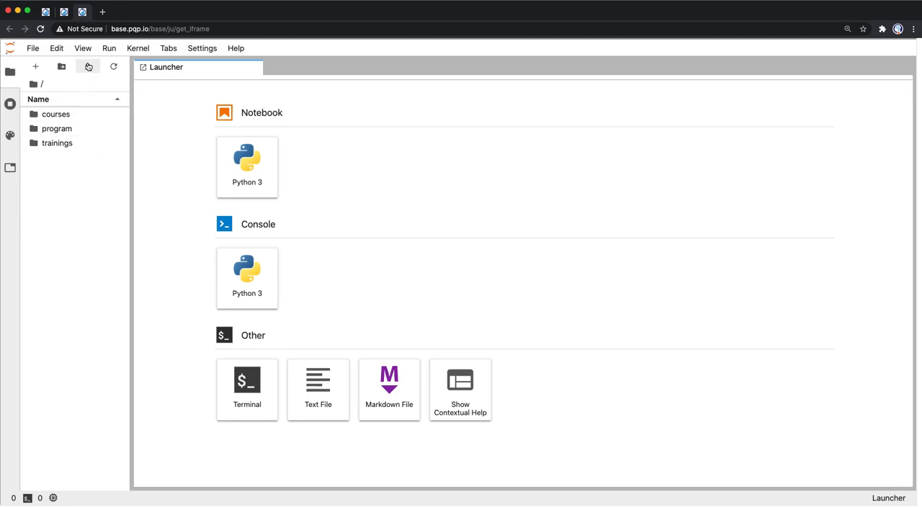
Upload aiif_eikon_eod_data.csv and view its table of daily stock prices.
left_click(86, 66)
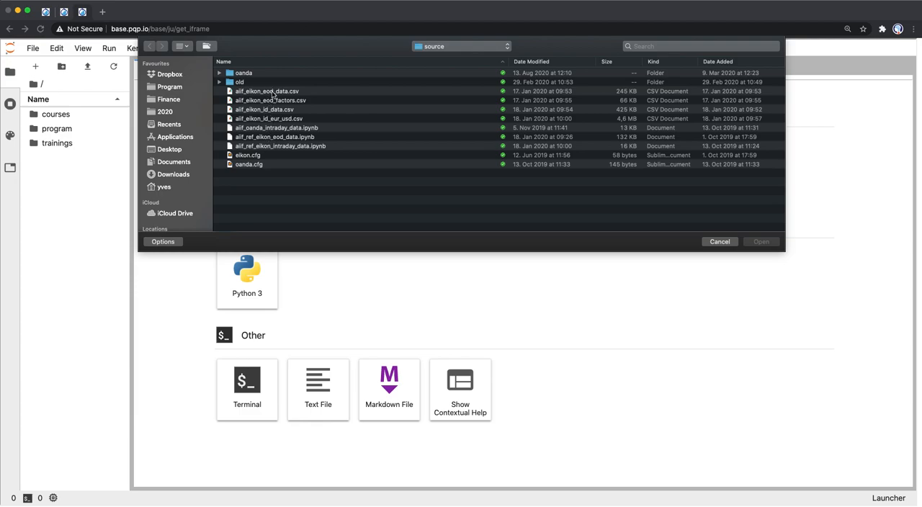
left_click(273, 91)
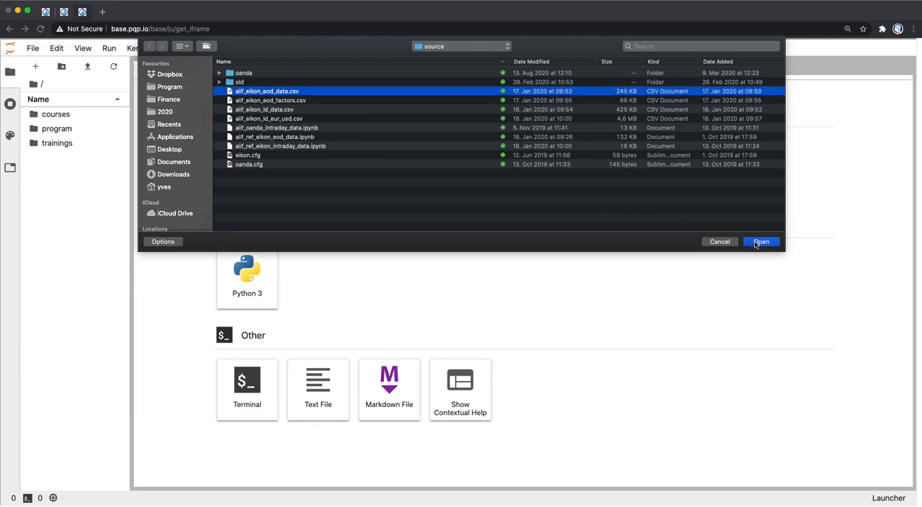
left_click(761, 242)
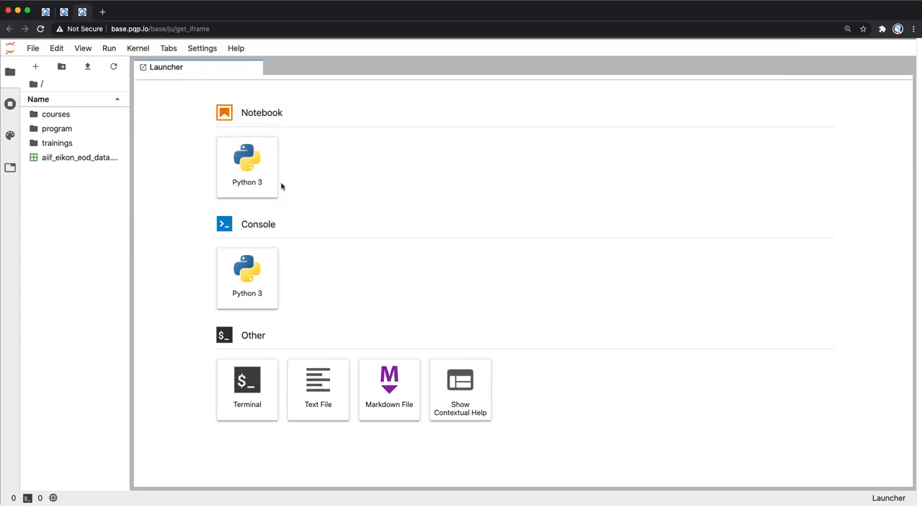
double_click(81, 157)
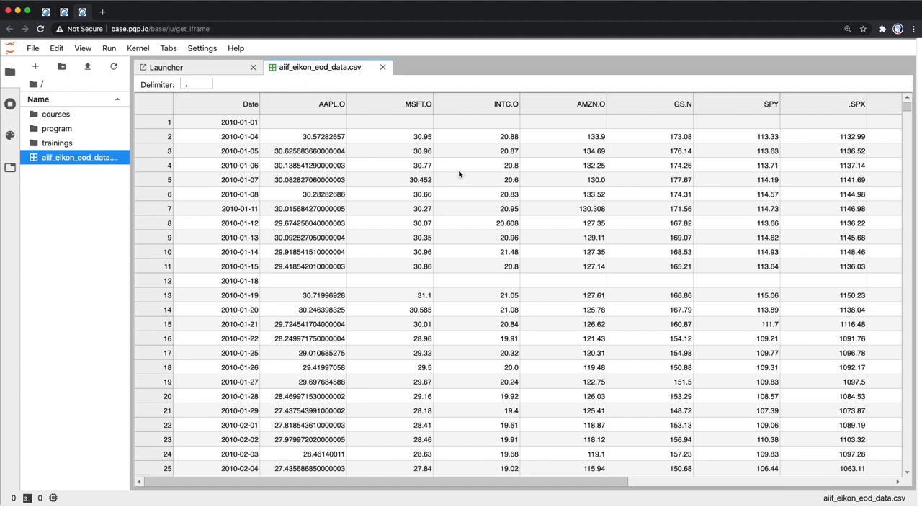
Start a new terminal session from the launcher.
left_click(167, 66)
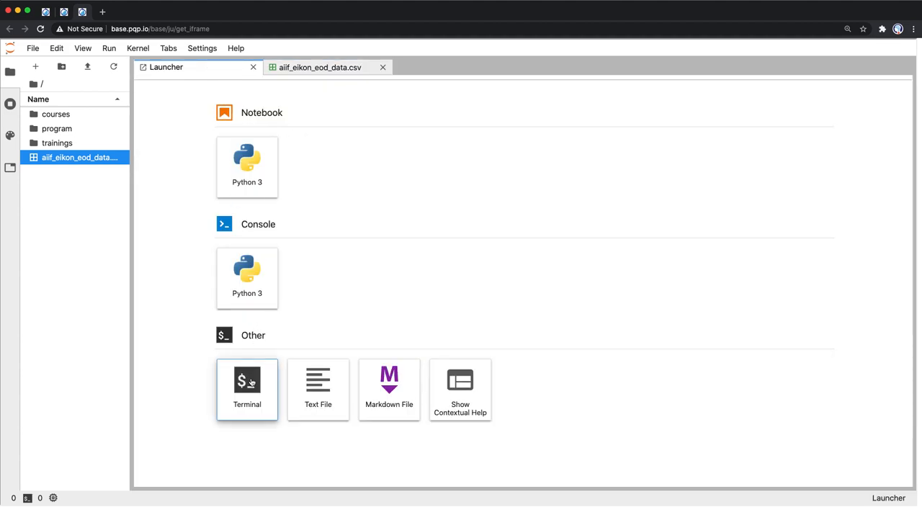
left_click(248, 389)
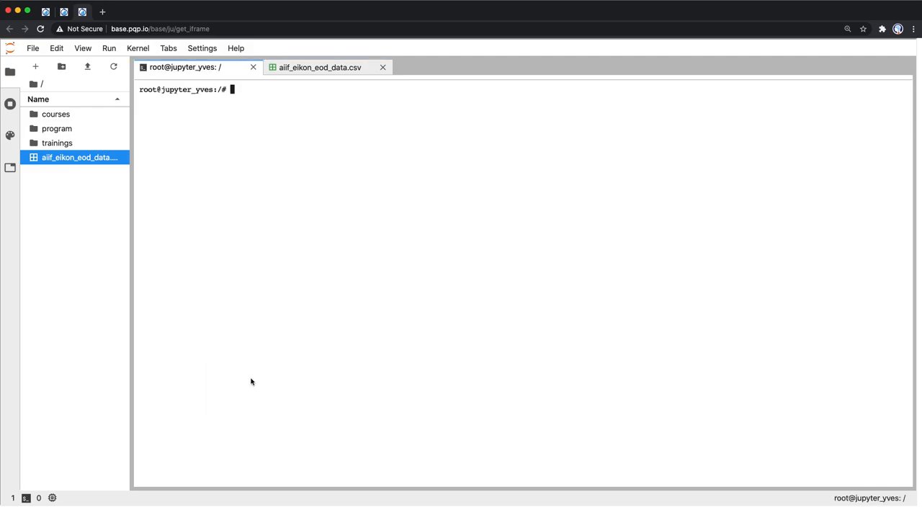
In the terminal list the home folder, cd into notebooks, list it, and launch ipython.
left_click(202, 48)
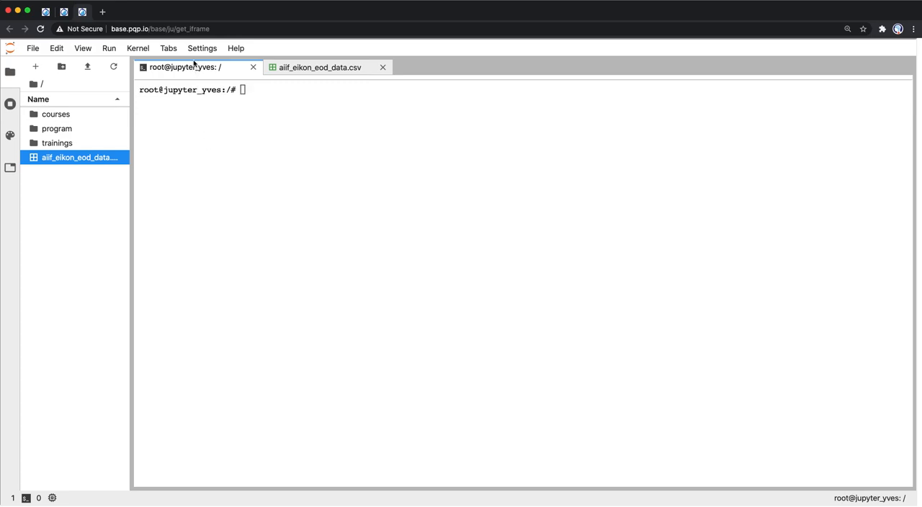
mouse_move(226, 242)
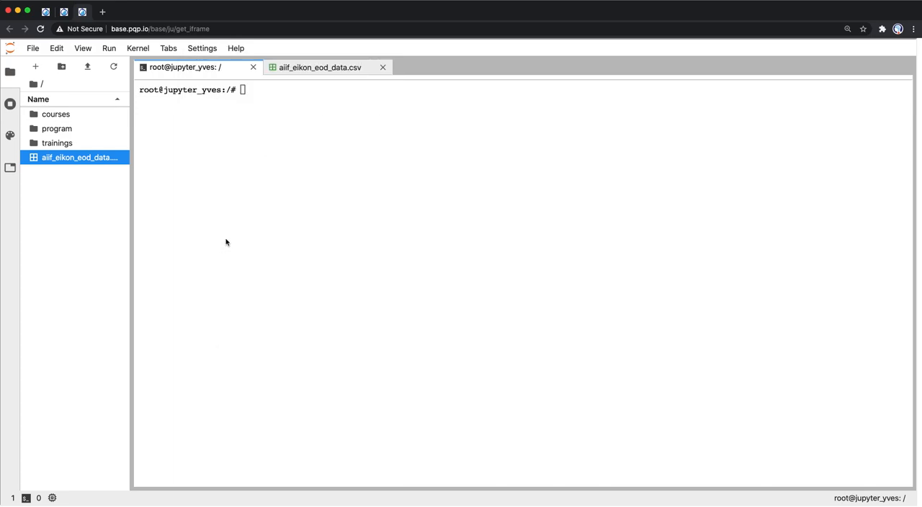
mouse_move(245, 222)
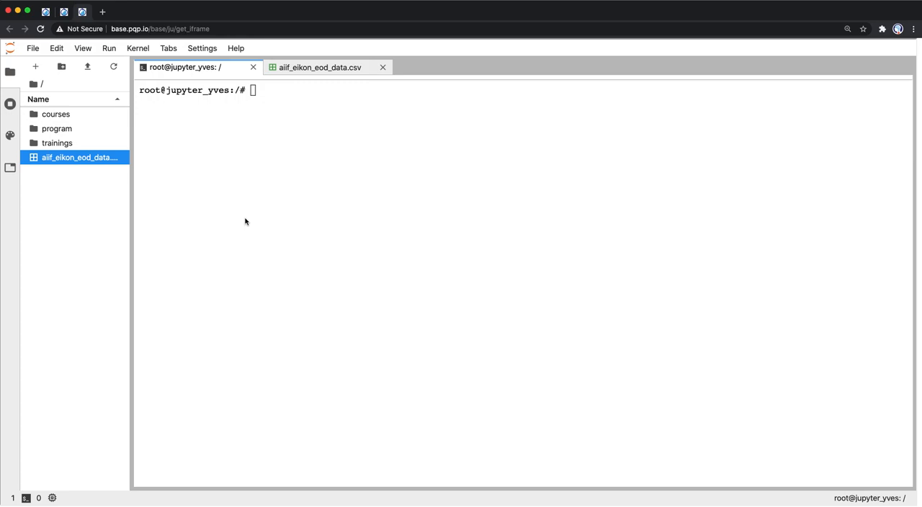
type("ls")
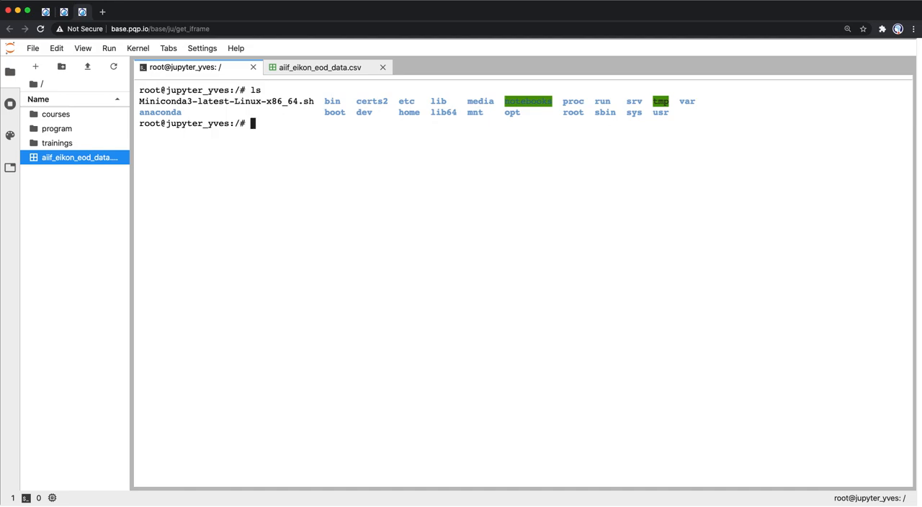
type("cd no")
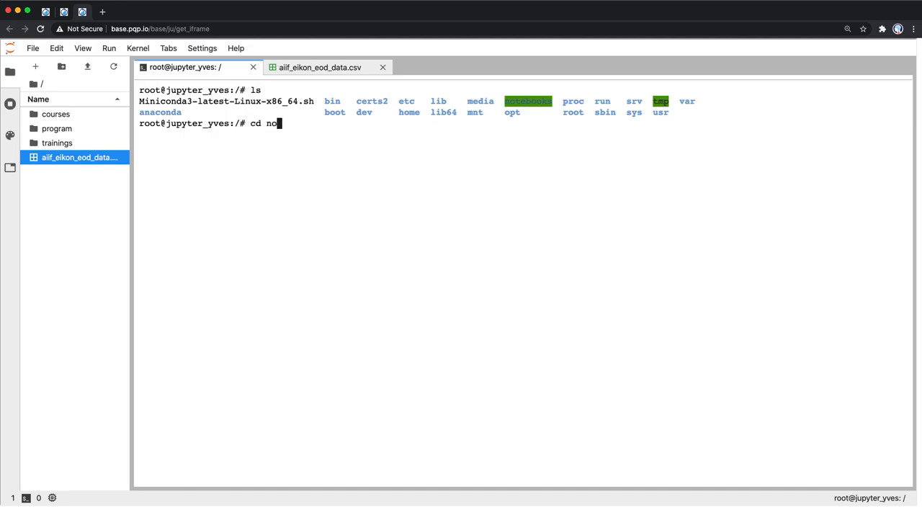
type("tebooks/")
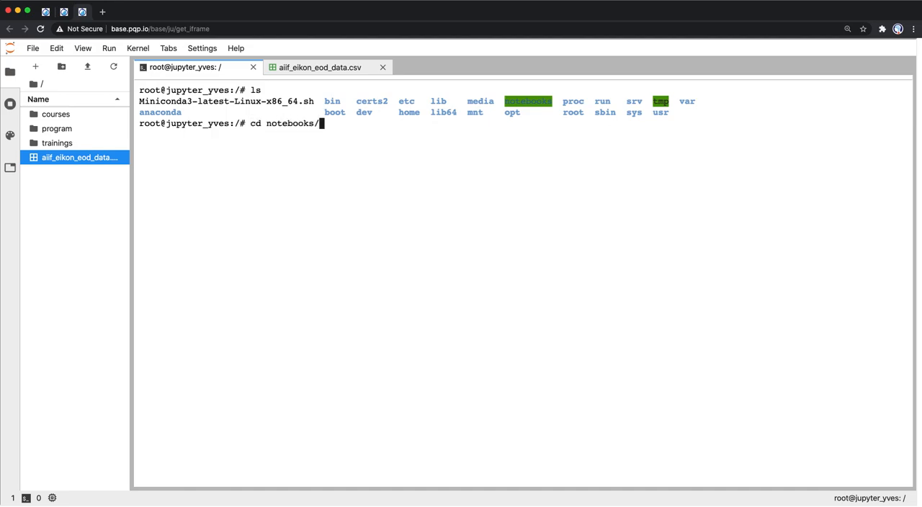
key("Enter")
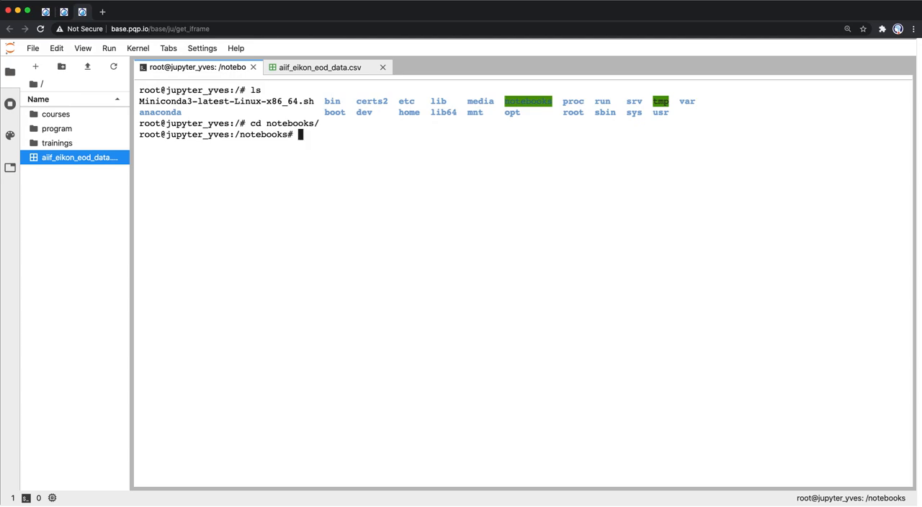
type("ls")
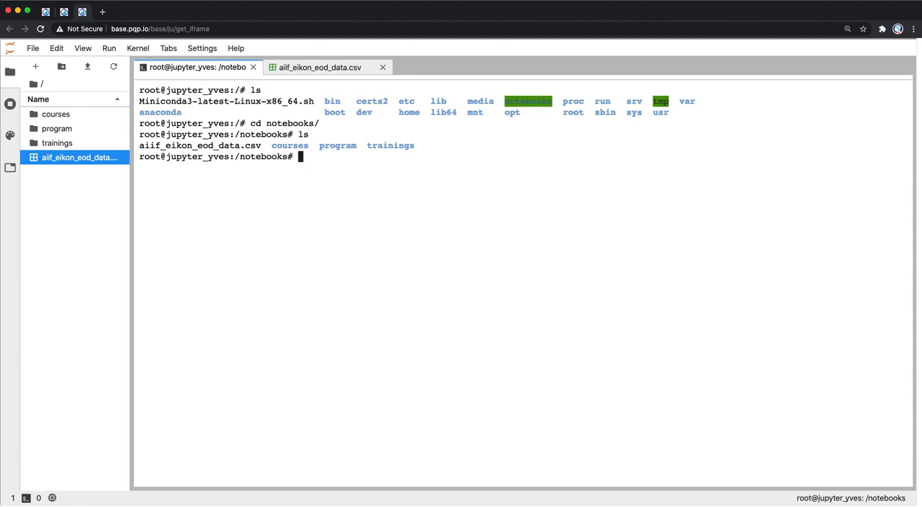
type("ipython")
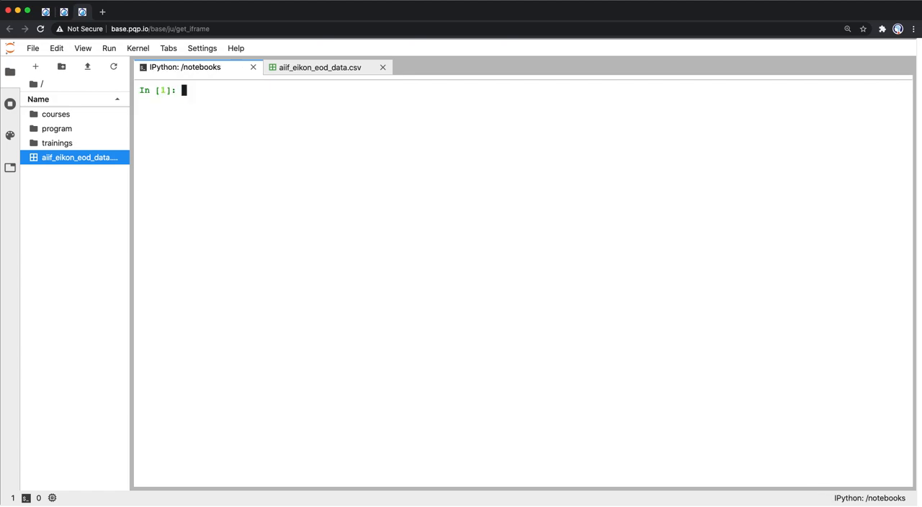
Import pandas and read aiif_eikon_eod_data.csv into a DataFrame named data.
type("import pandas as pd")
type("data = pd.read_")
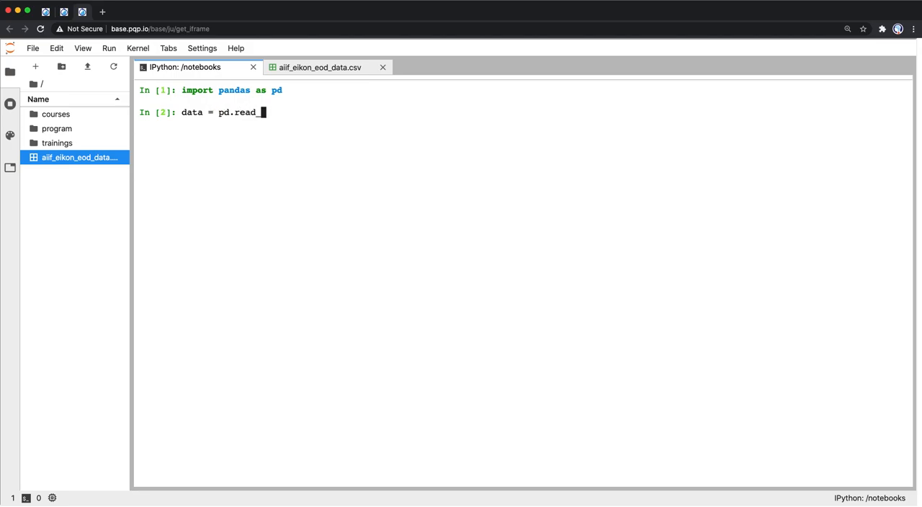
type("csv(")
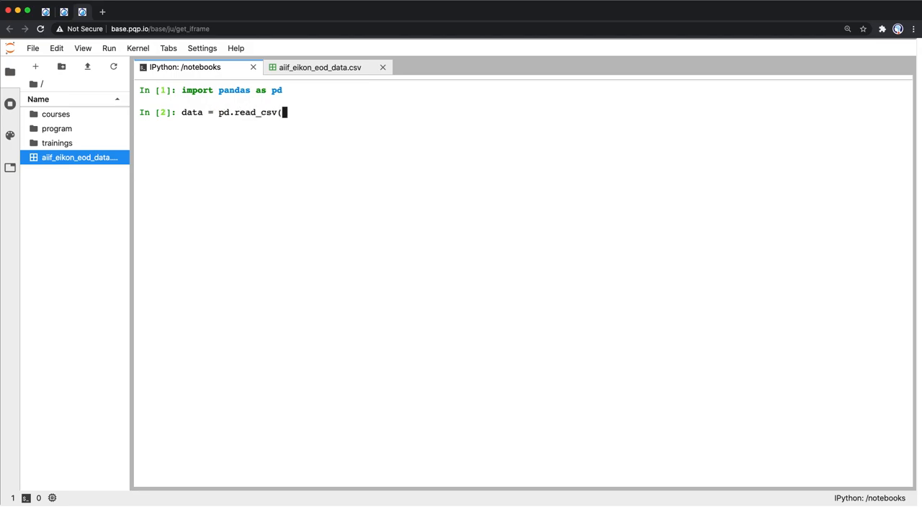
type("'a")
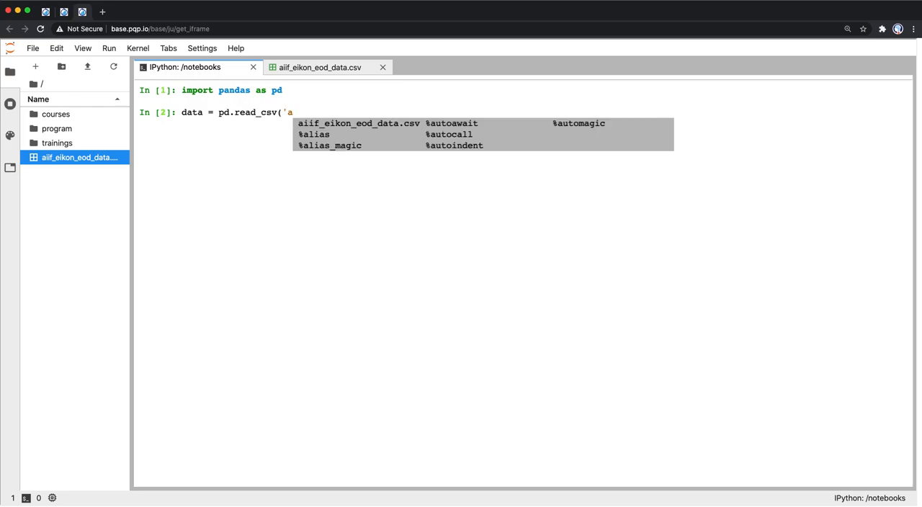
left_click(358, 124)
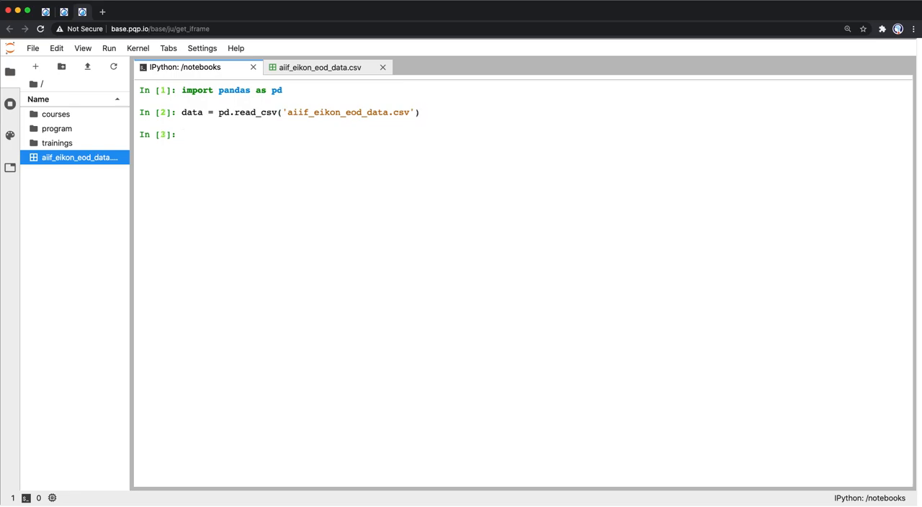
Show data.info() and data.head() for the loaded DataFrame.
type("data.info(")
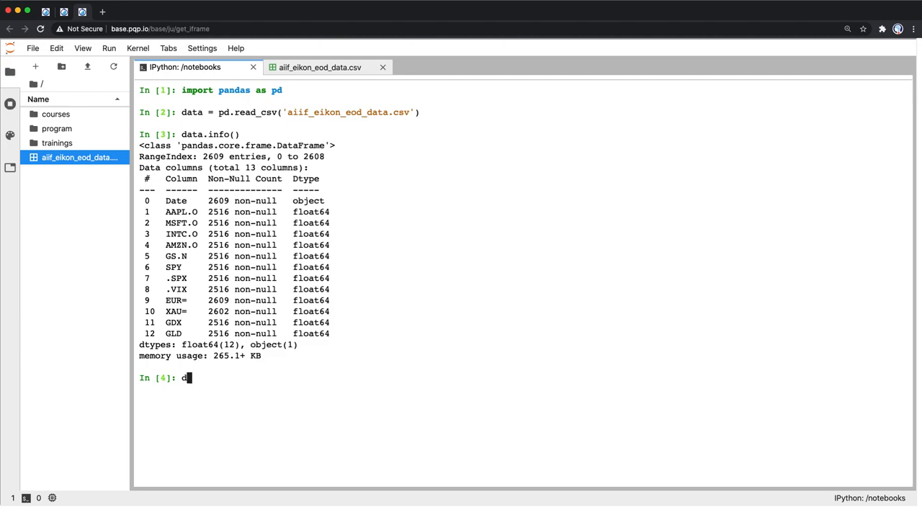
type("ata.head()")
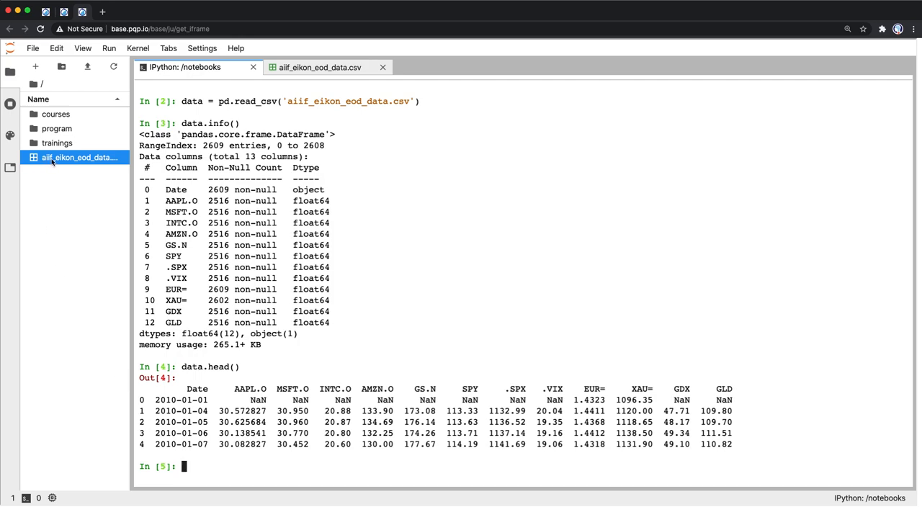
Bring up the file actions menu for aiif_eikon_eod_data.csv.
right_click(79, 157)
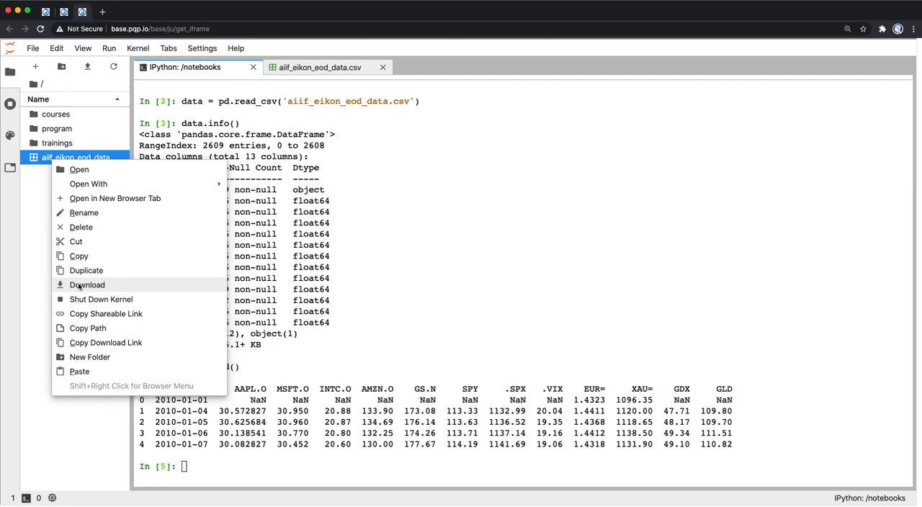
mouse_move(521, 306)
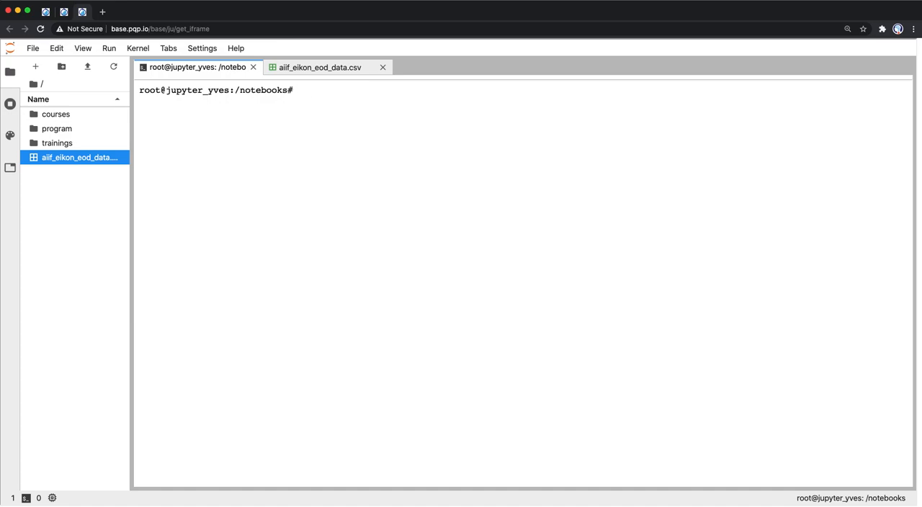
Run htop in the terminal to view processes, memory use and load average.
type("htop")
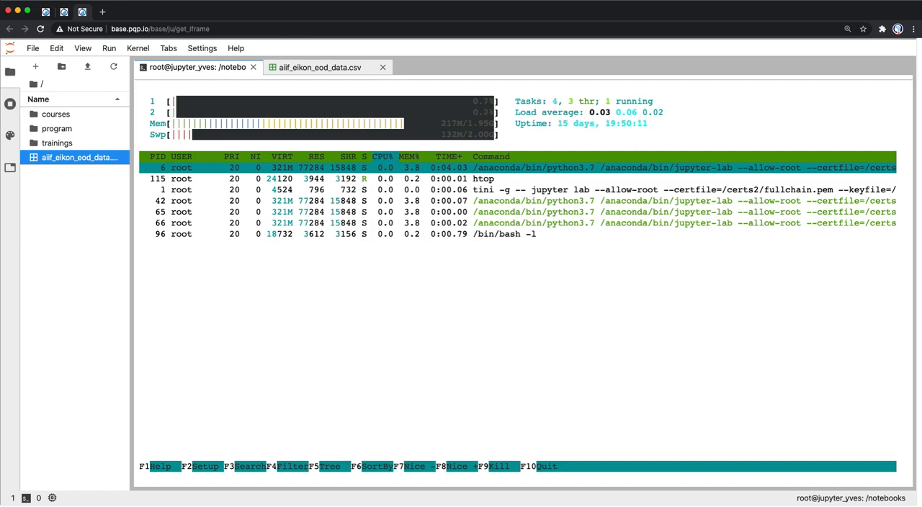
left_click(320, 66)
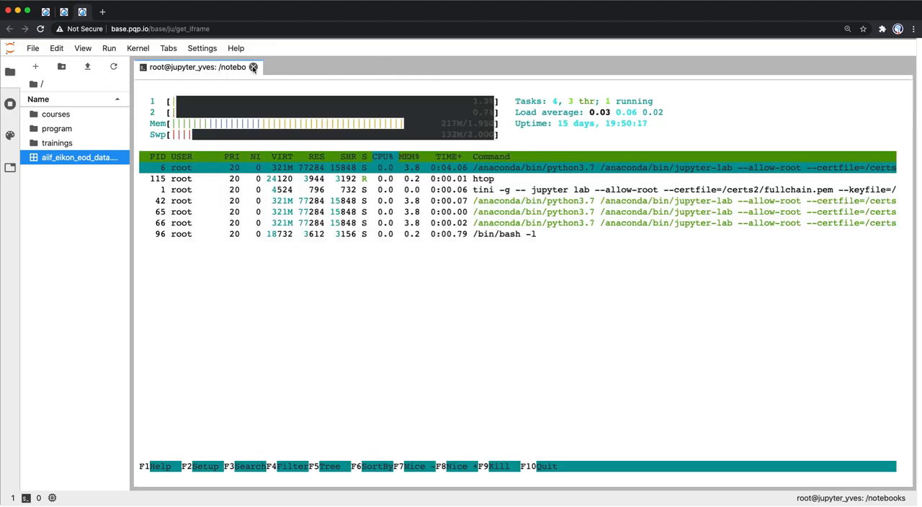
Close the htop terminal and permanently delete aiif_eikon_eod_data.csv.
left_click(254, 67)
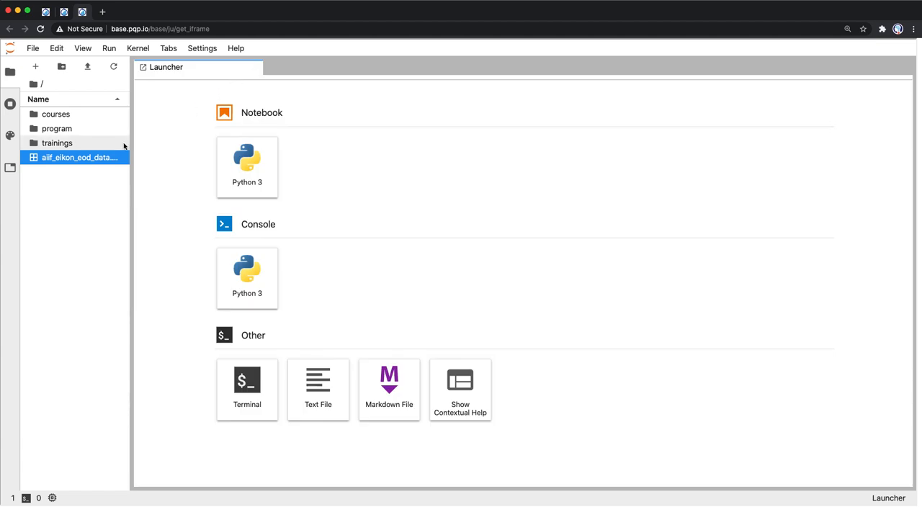
right_click(80, 157)
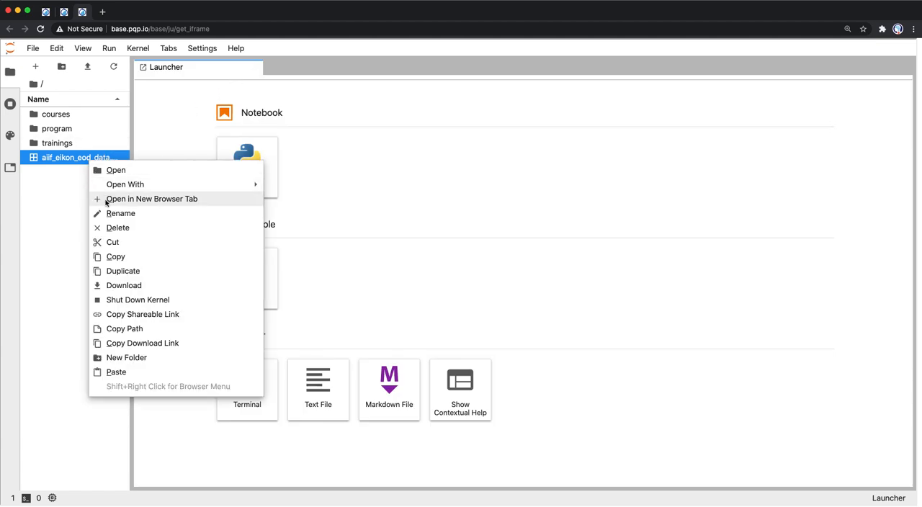
left_click(118, 228)
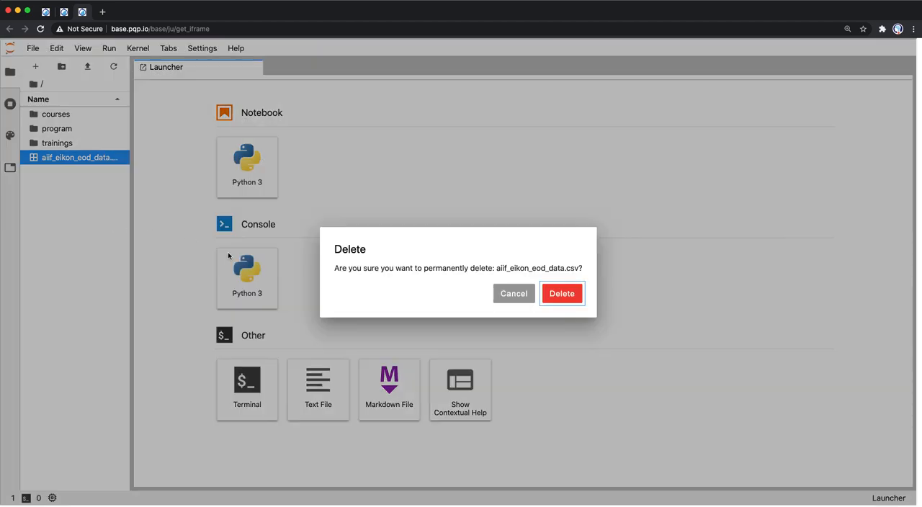
left_click(562, 294)
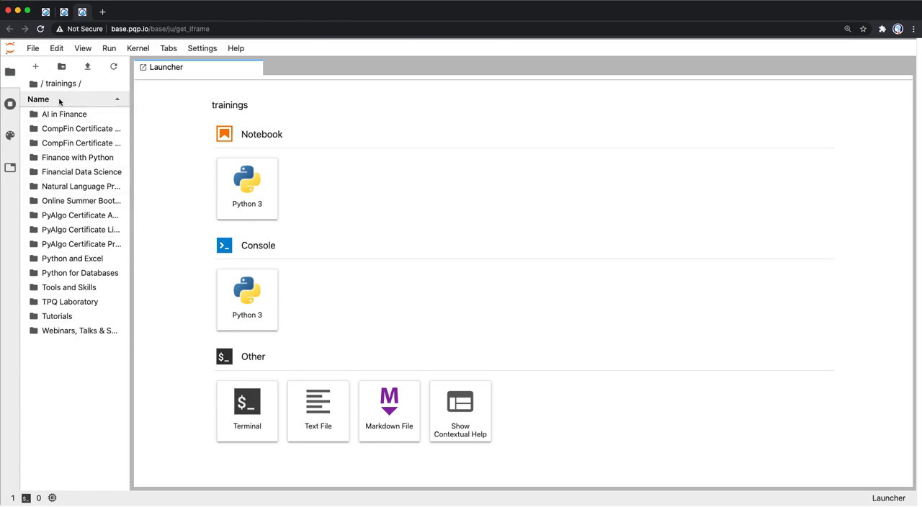
mouse_move(60, 83)
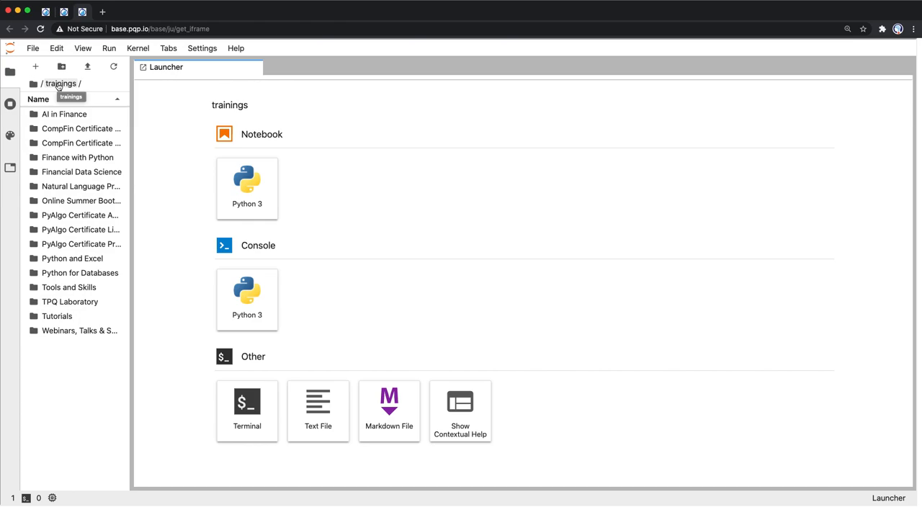
mouse_move(58, 87)
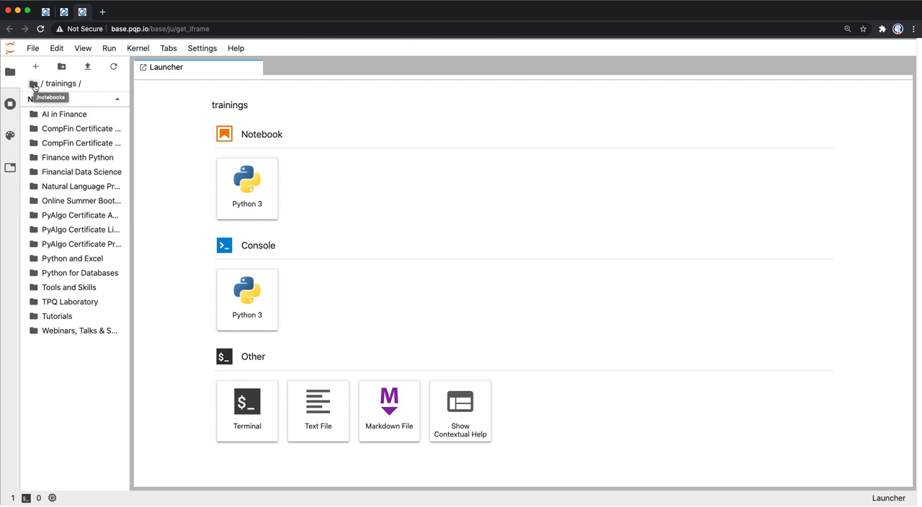
Return the file browser to the top-level folder with courses, program and trainings.
left_click(33, 84)
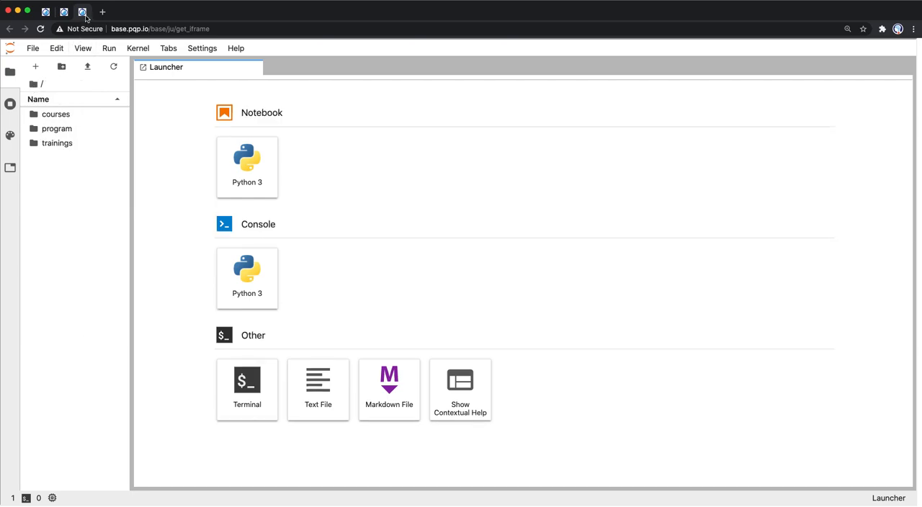
Shut down the Jupyter server from the File menu and confirm the shutdown.
left_click(32, 47)
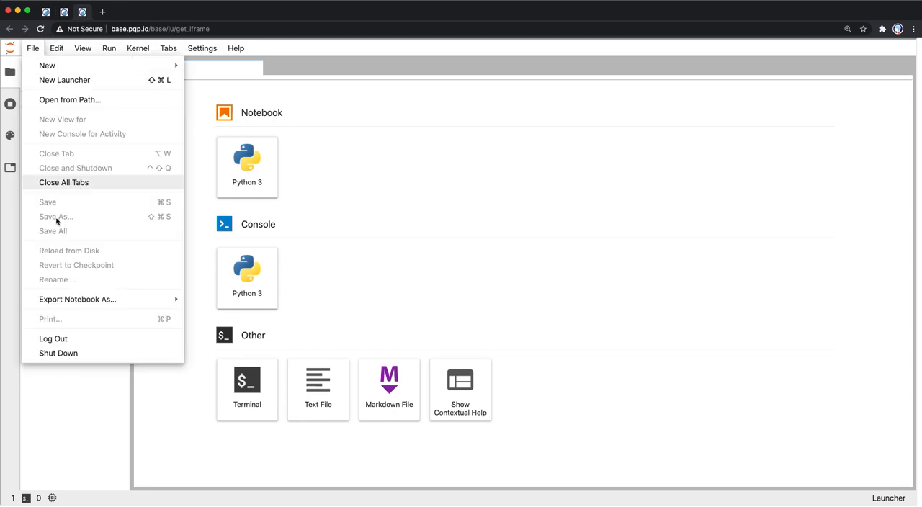
mouse_move(58, 354)
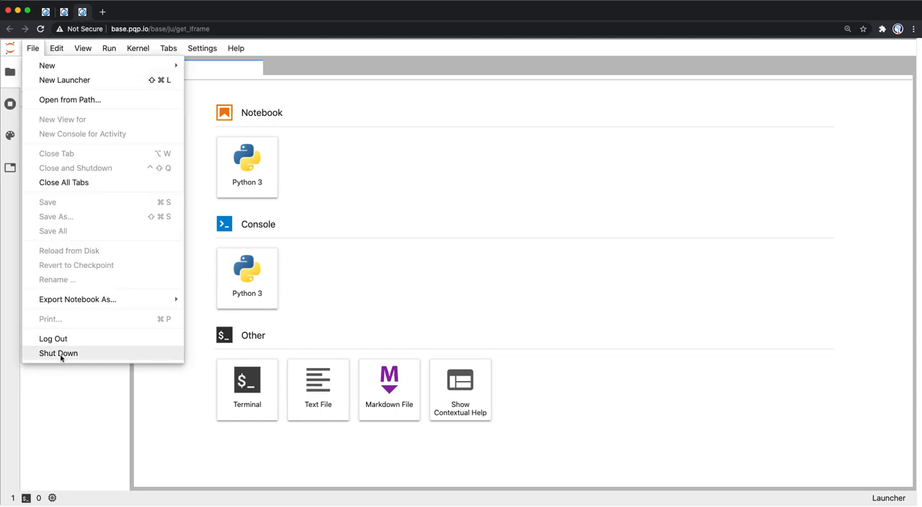
left_click(57, 353)
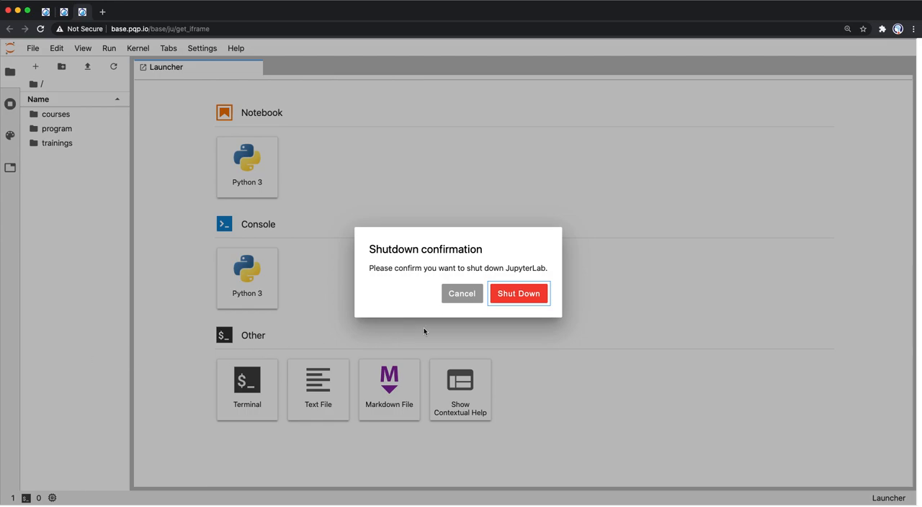
left_click(519, 294)
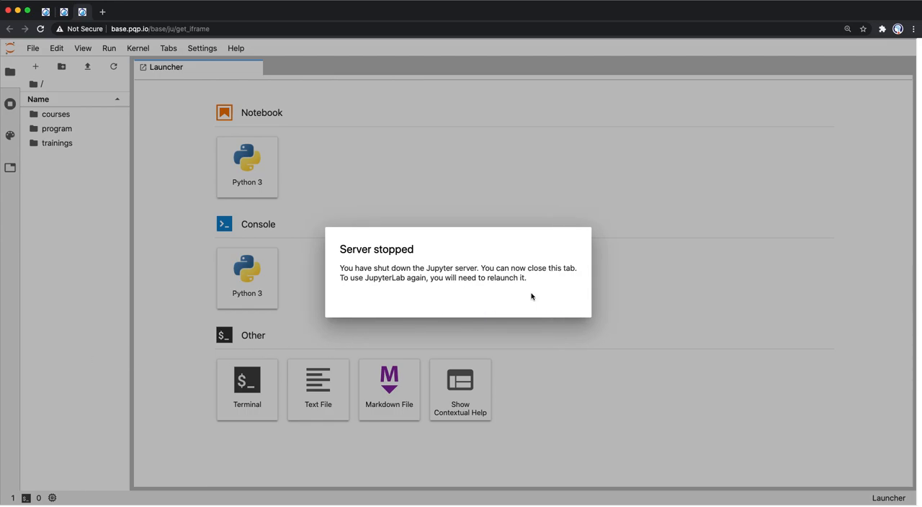
mouse_move(172, 110)
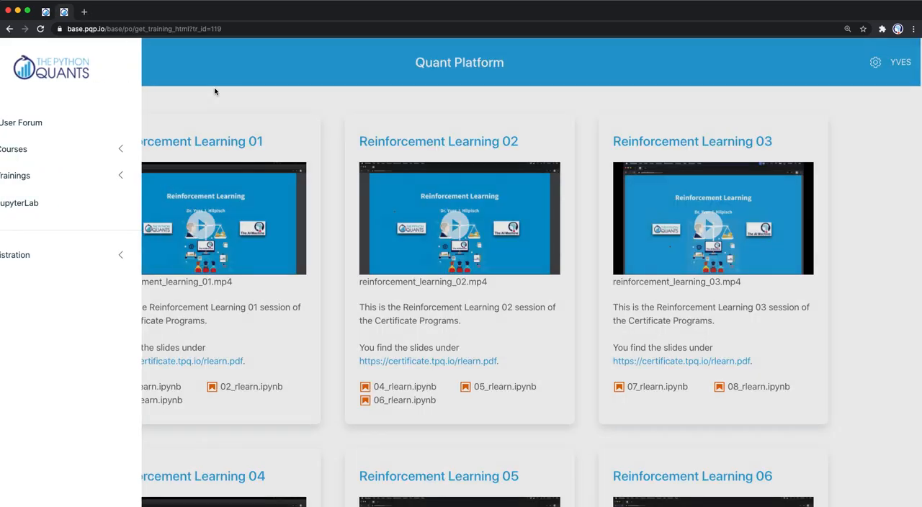
Close the sidebar, view the user profile page and log out of Quant Platform.
left_click(23, 62)
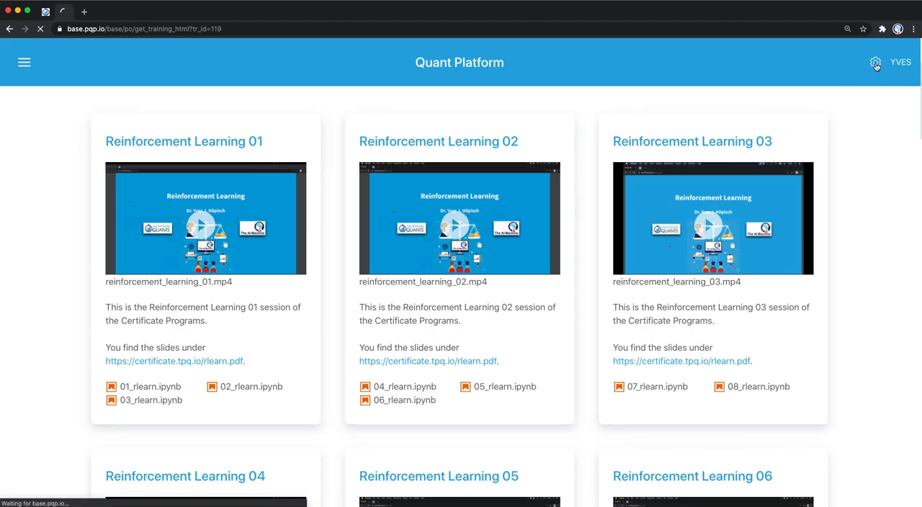
left_click(877, 63)
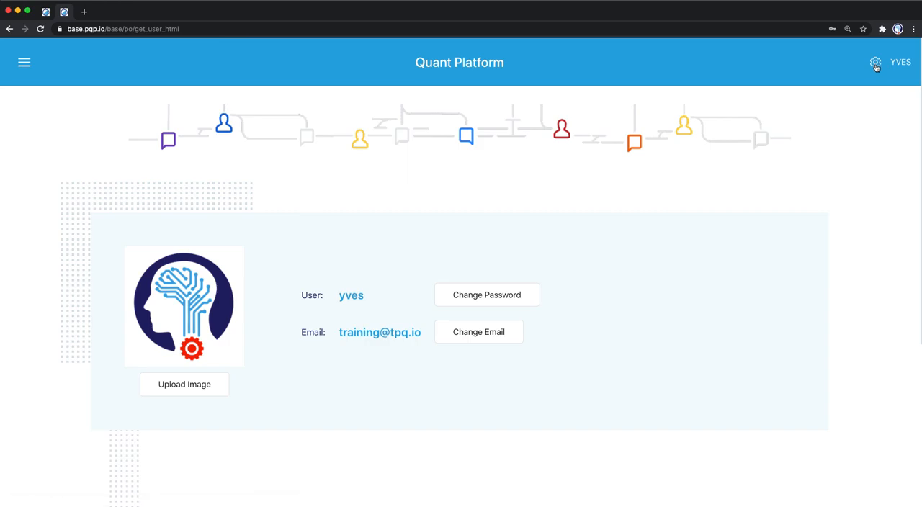
left_click(900, 62)
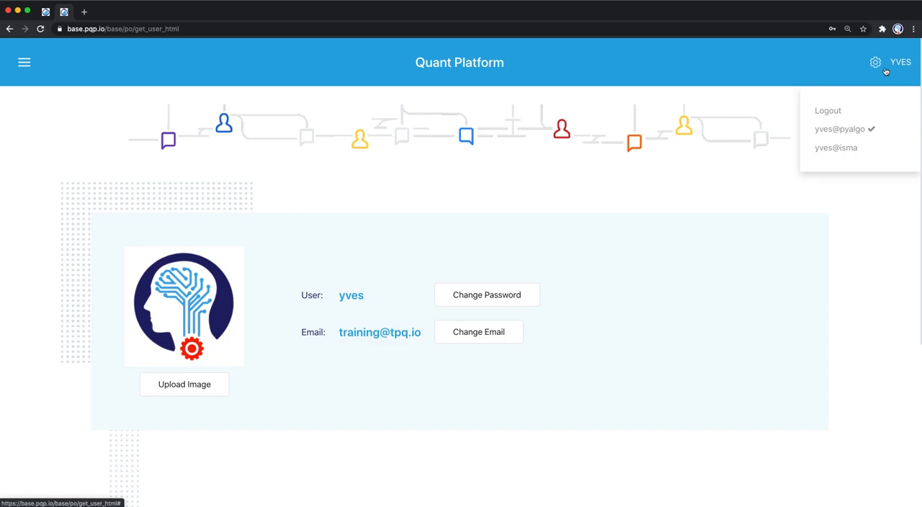
mouse_move(871, 81)
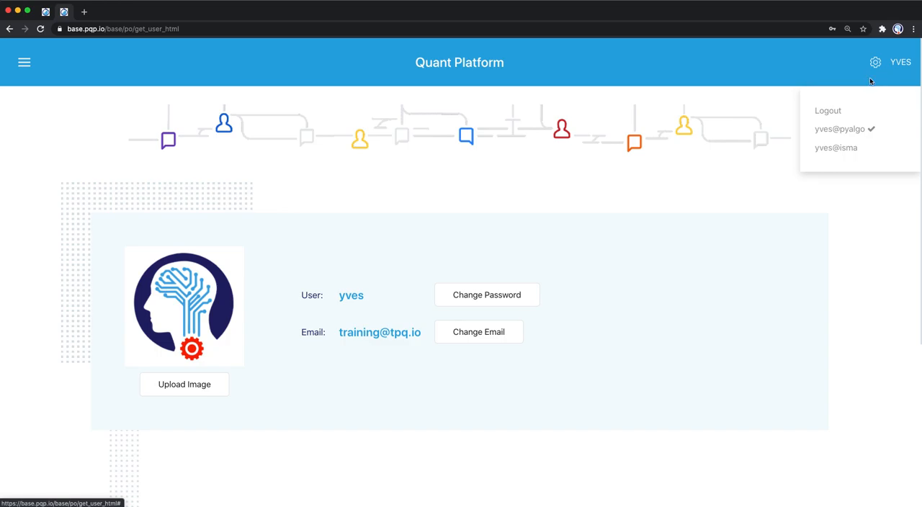
left_click(827, 109)
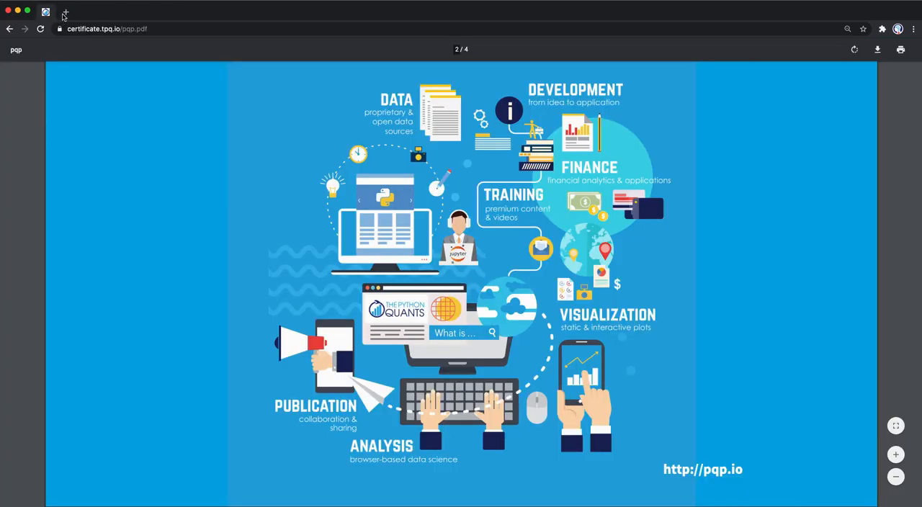
mouse_move(103, 190)
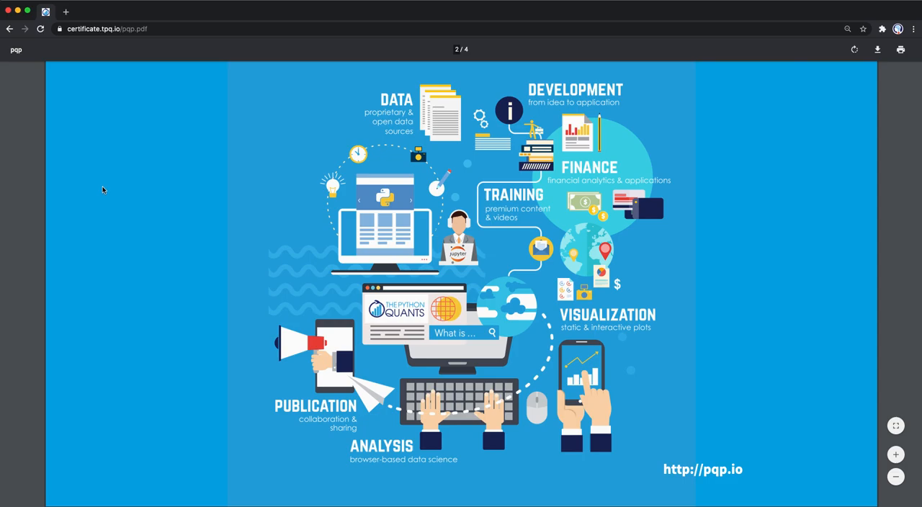